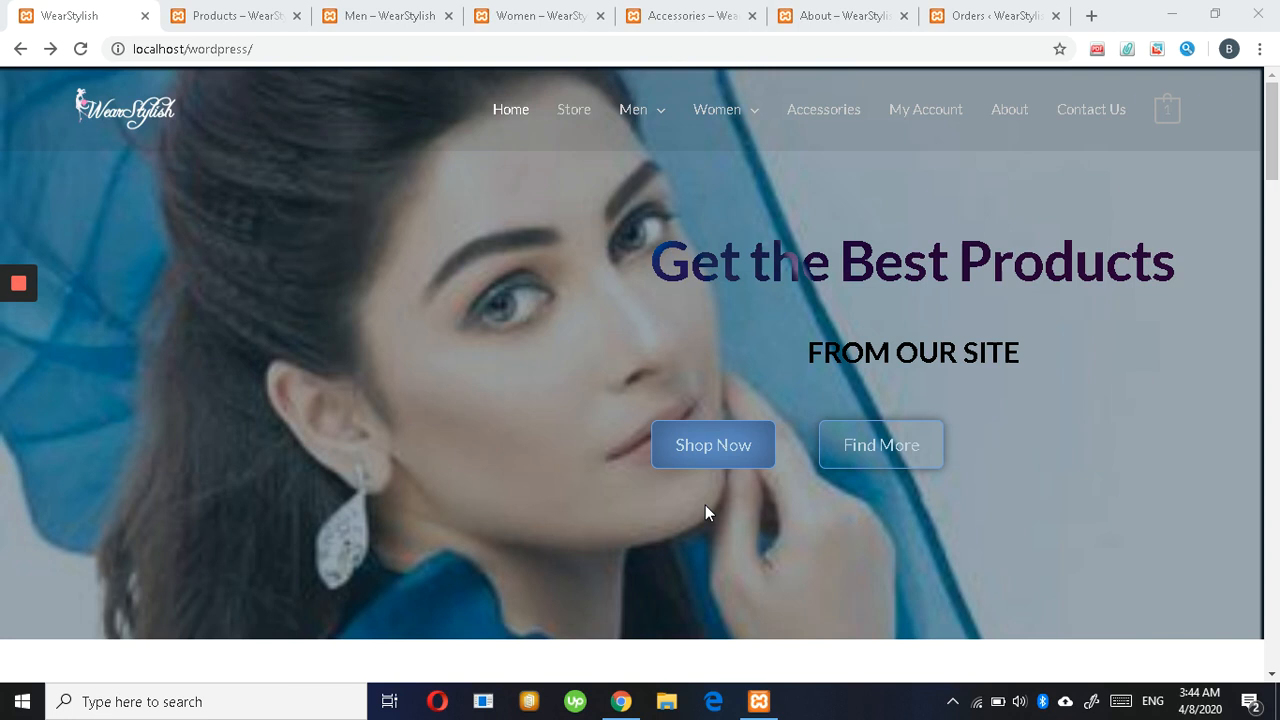
mouse_move(116, 159)
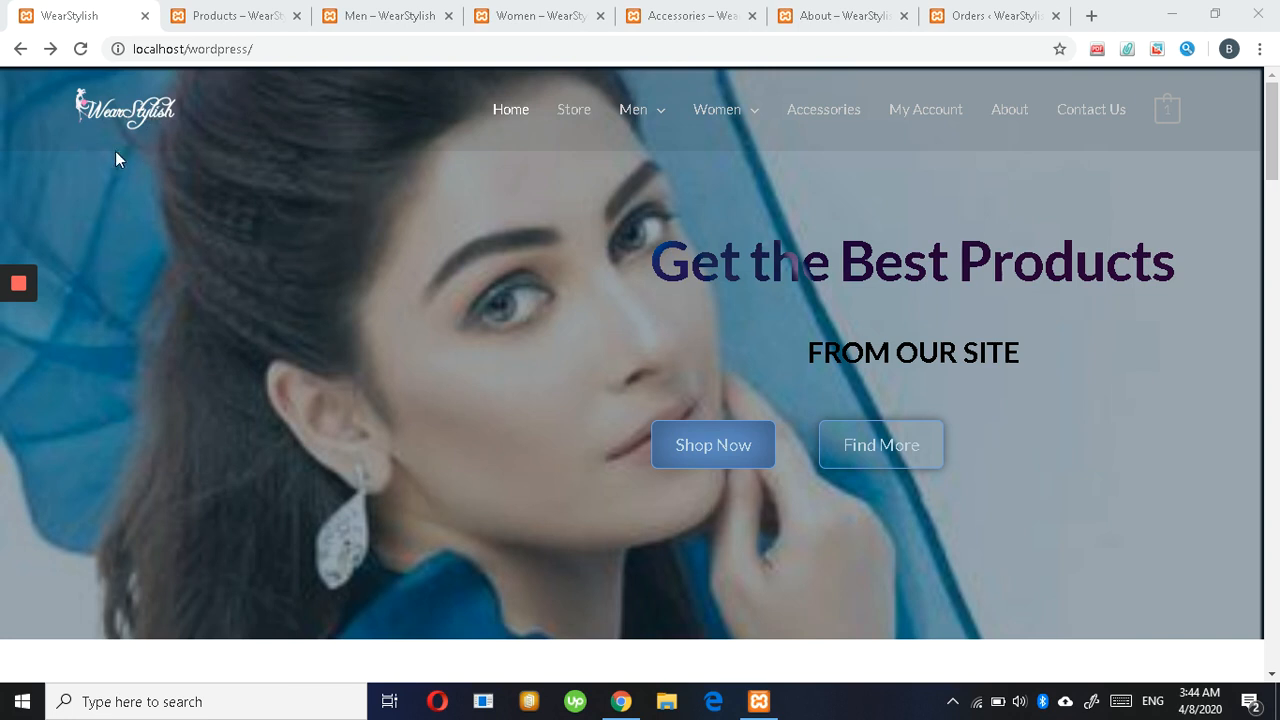
mouse_move(616, 392)
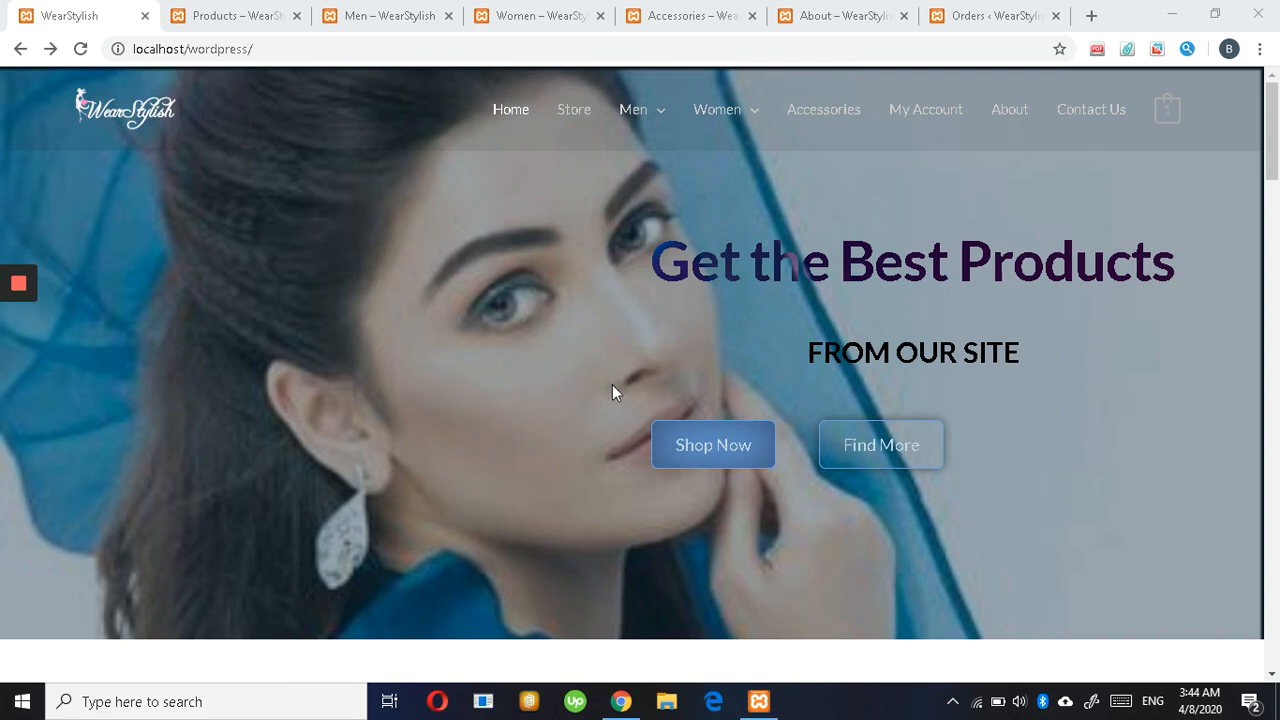
mouse_move(620, 396)
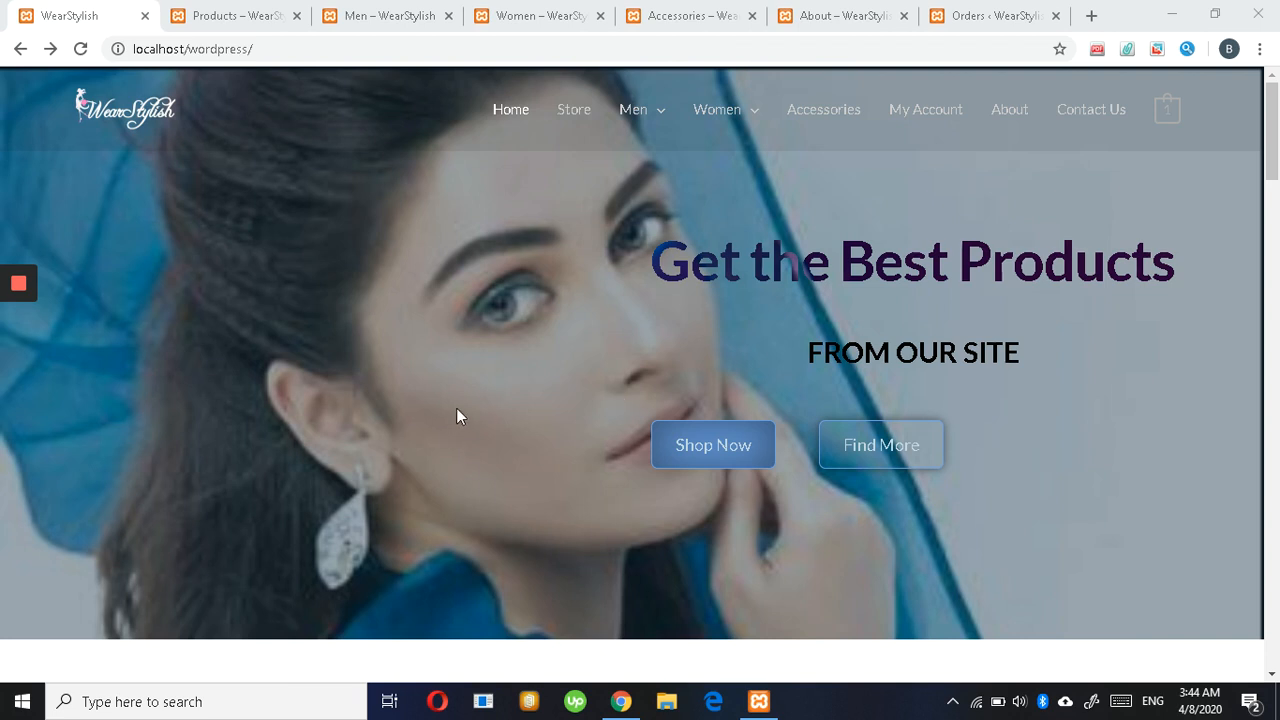
mouse_move(551, 509)
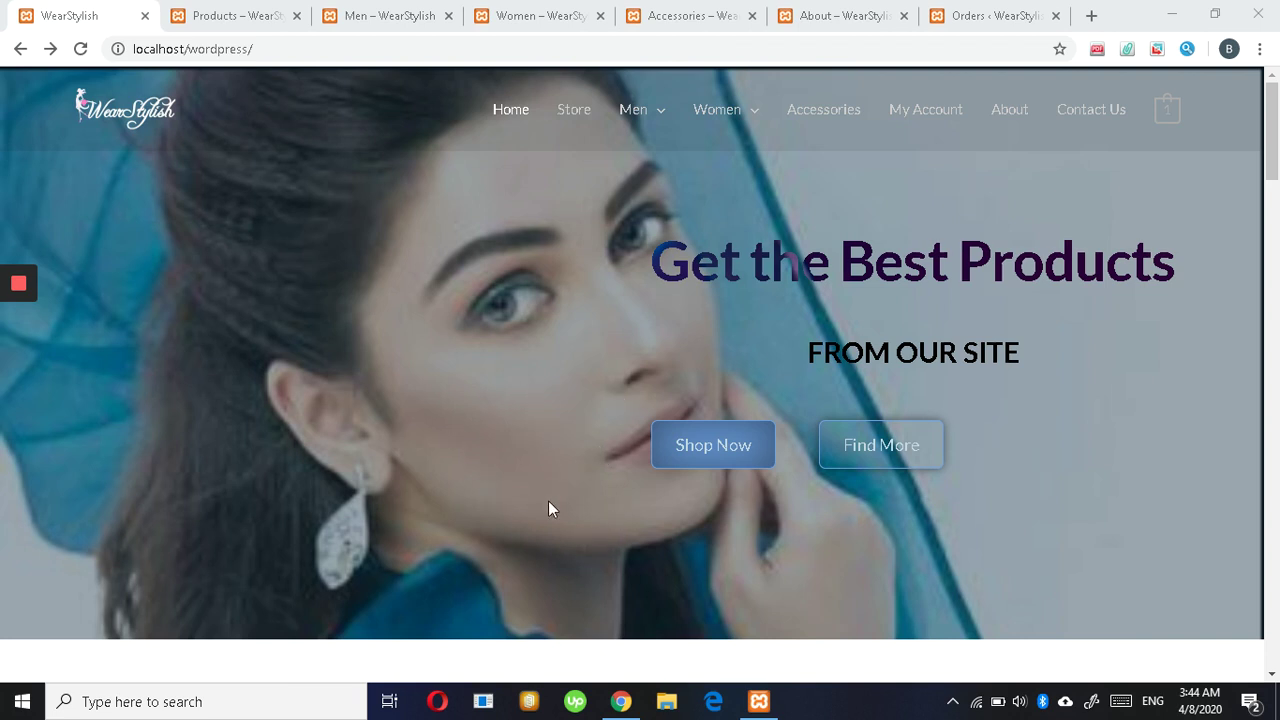
- Scroll through the 26-product WearStylish store page, then the Men category's 12 products
scroll("down", 3)
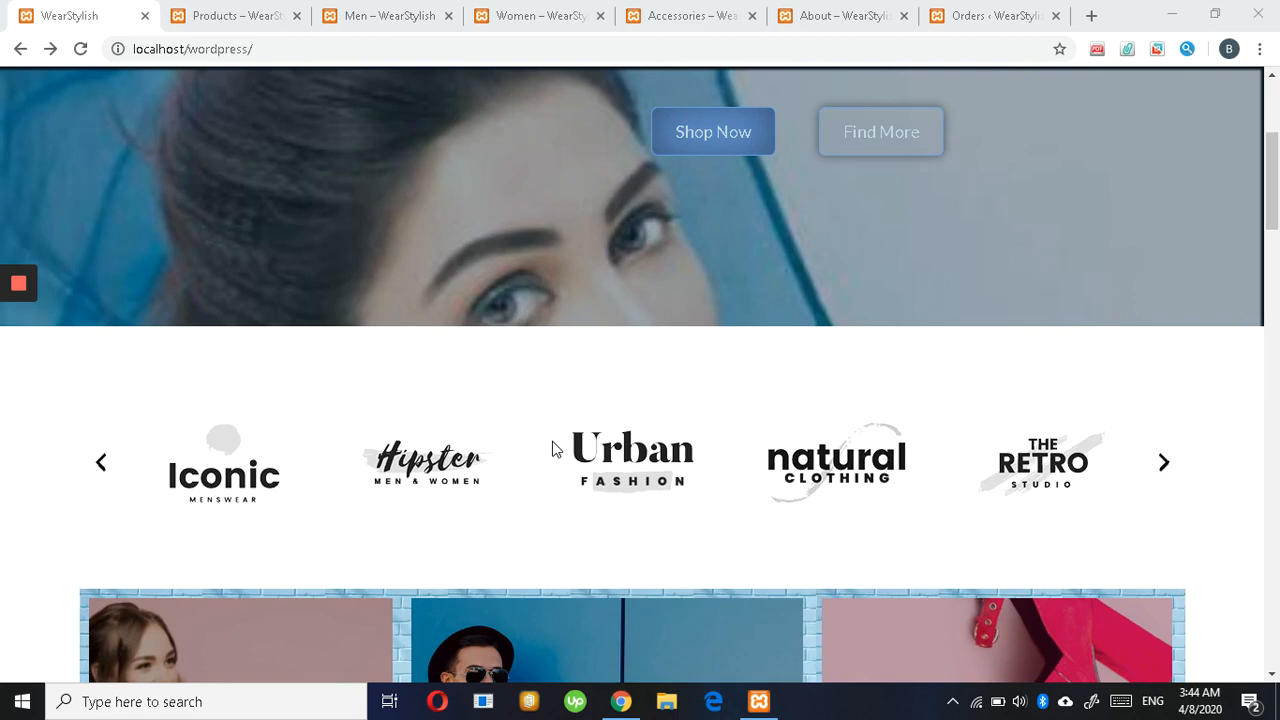
scroll("down", 3)
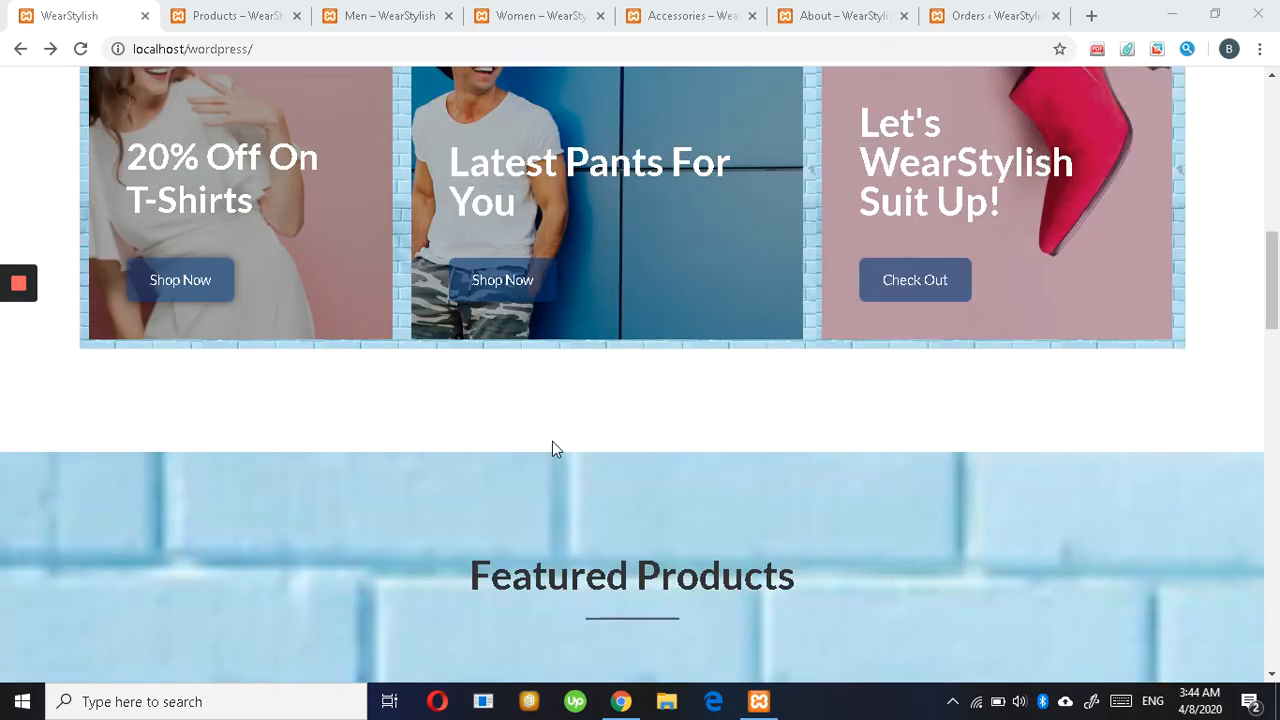
scroll("down", 3)
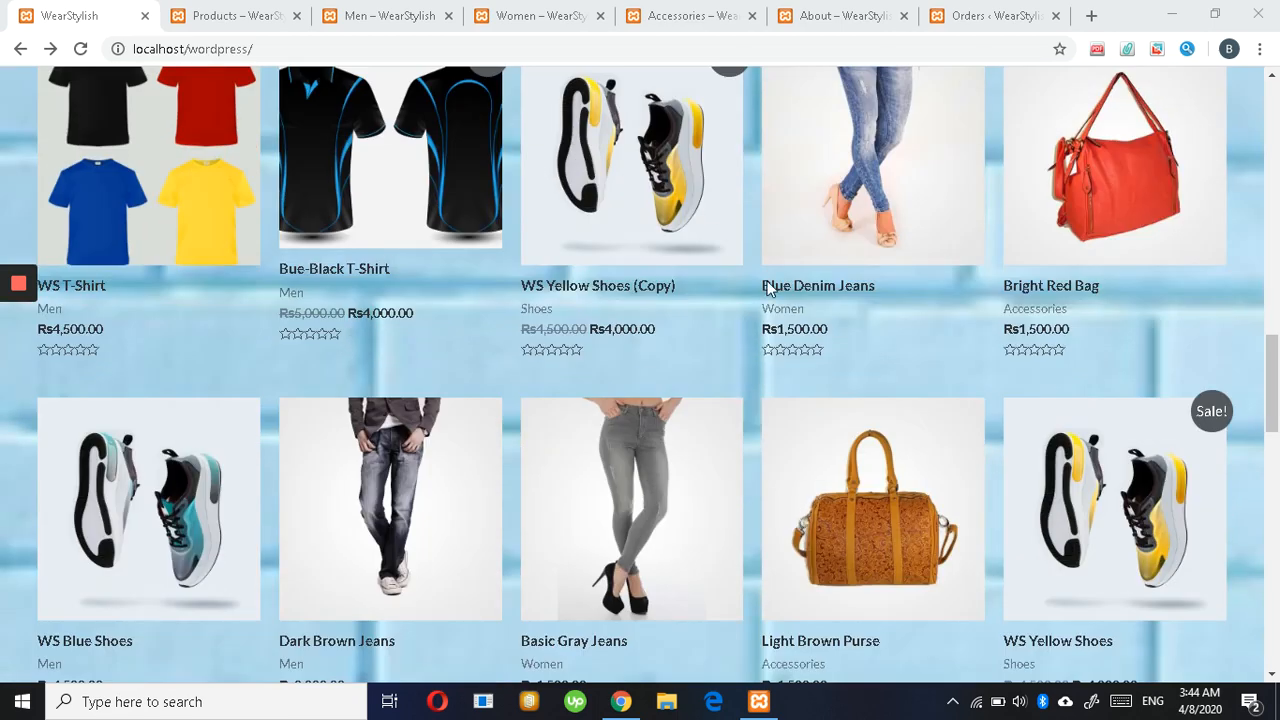
scroll("down", 3)
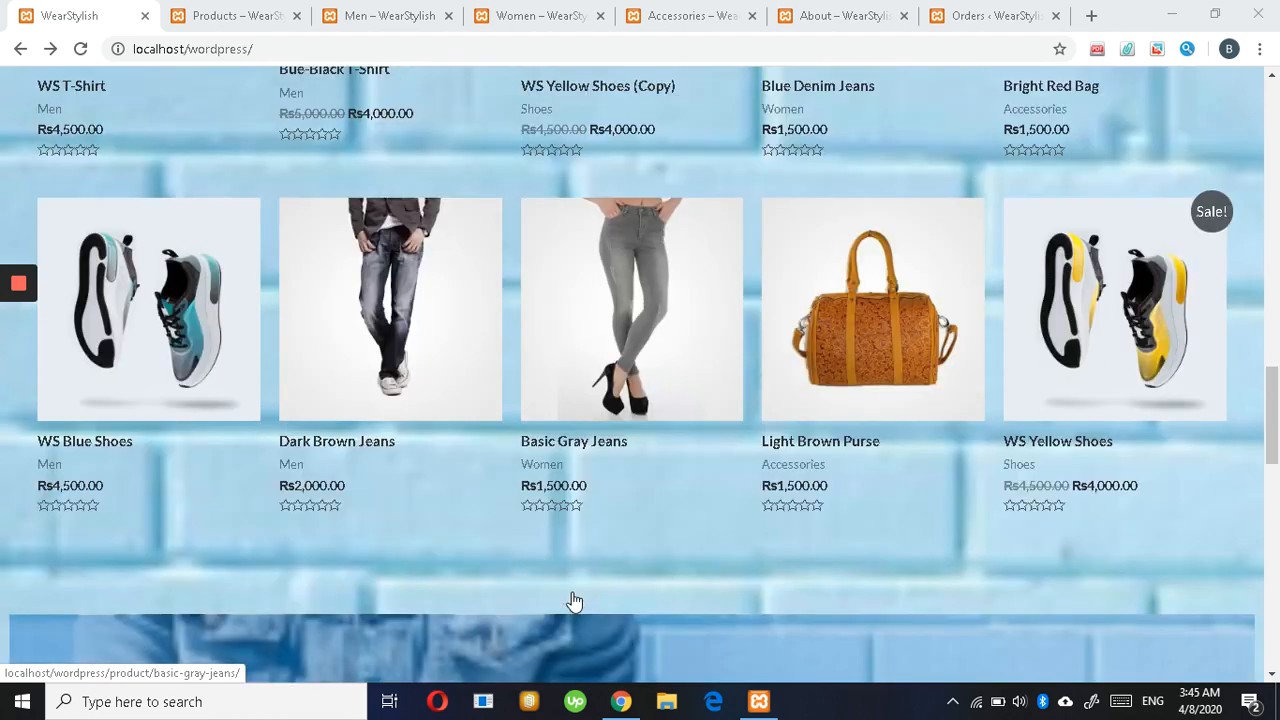
scroll("up", 3)
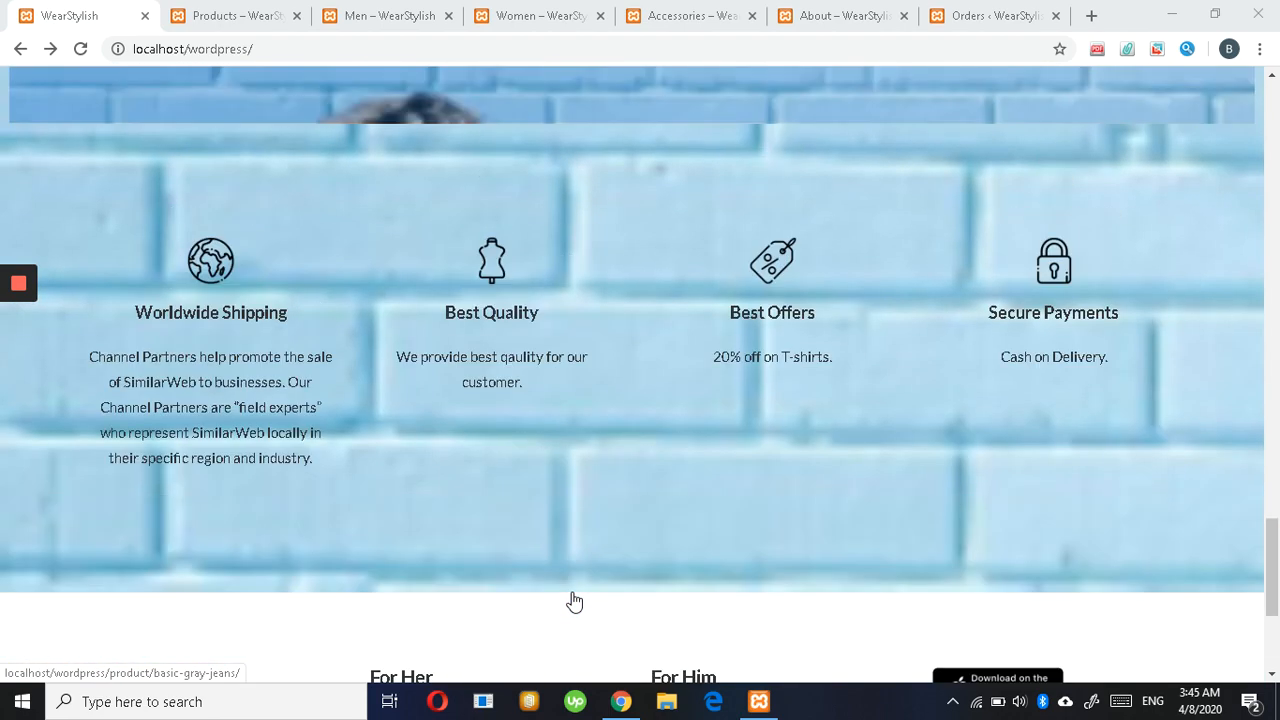
scroll("down", 3)
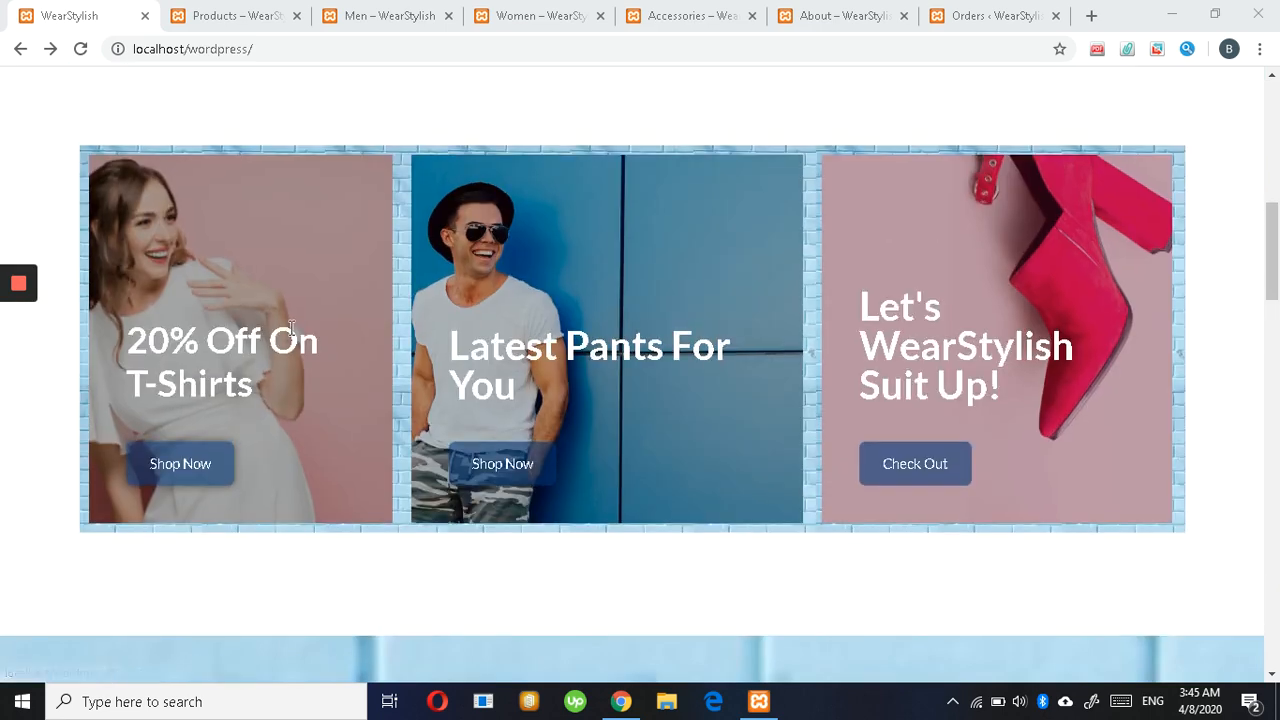
mouse_move(178, 326)
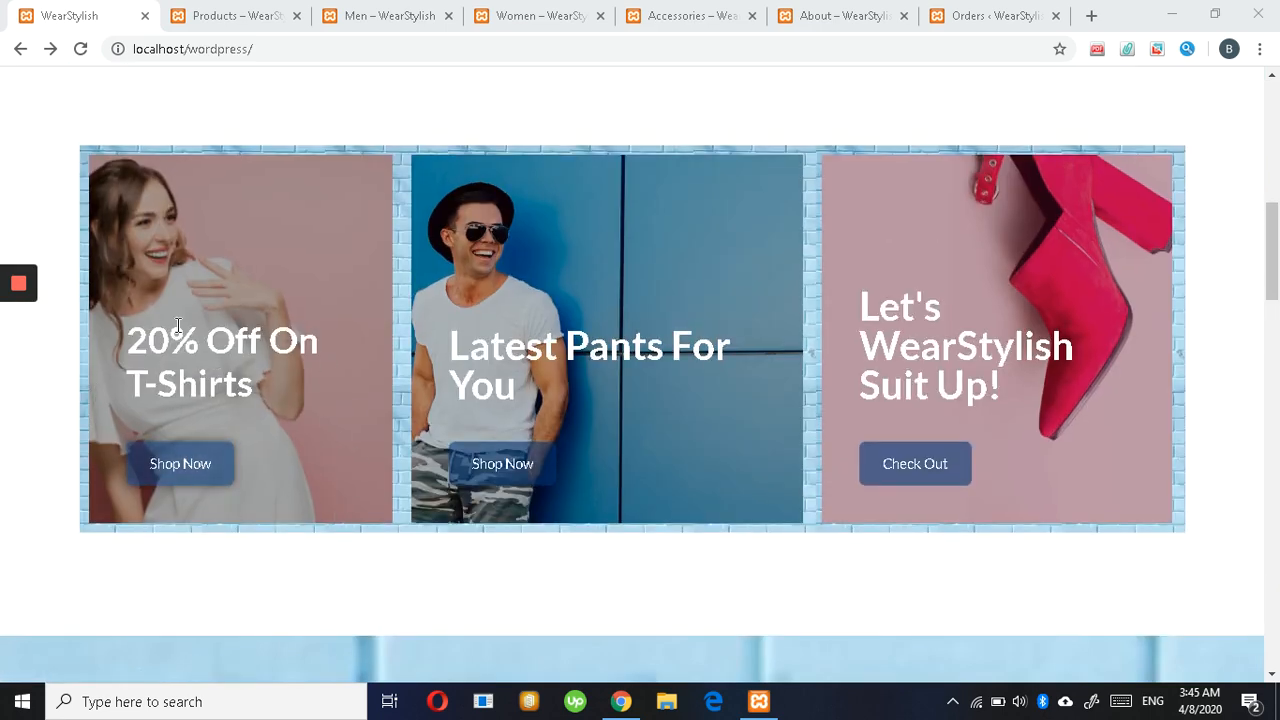
mouse_move(415, 358)
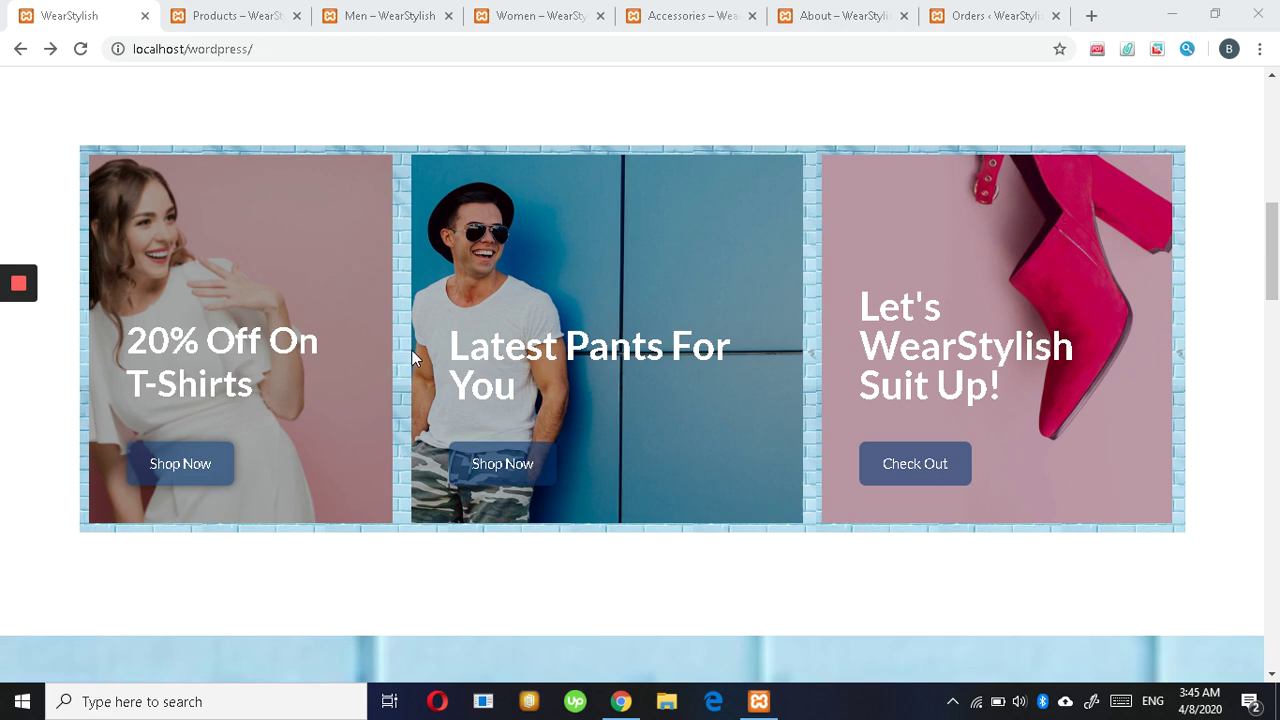
scroll("down", 3)
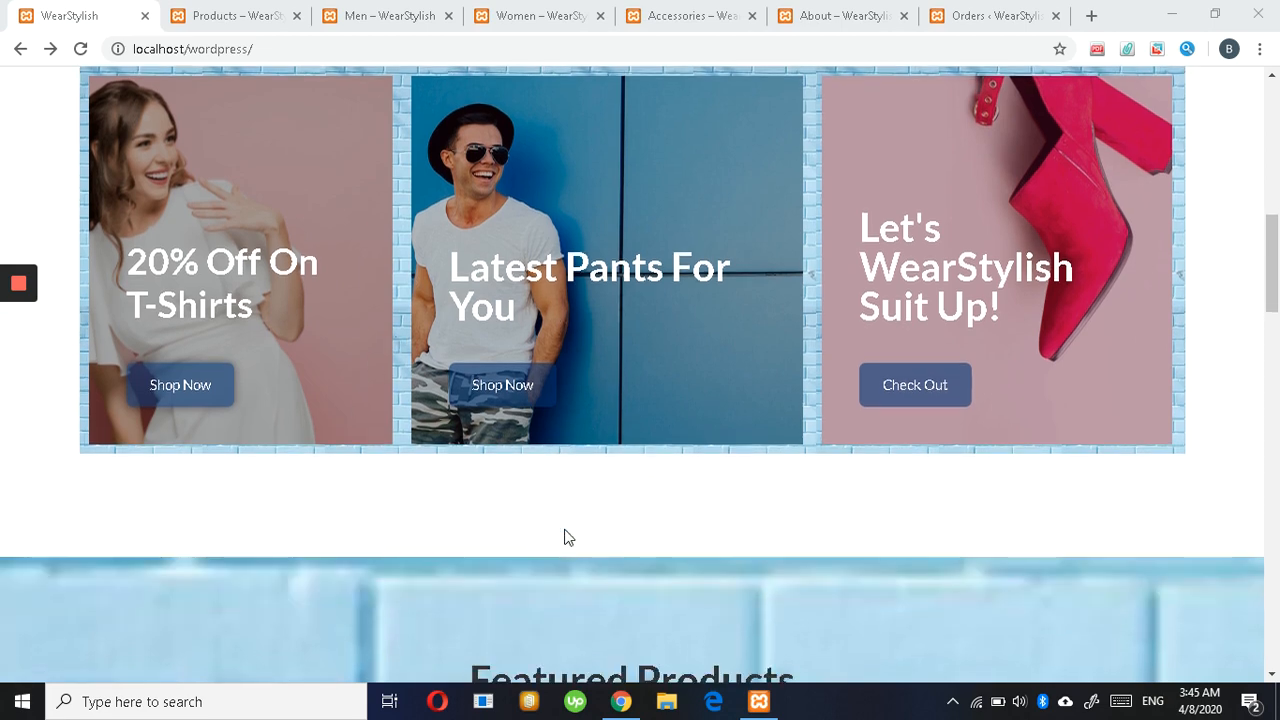
scroll("down", 3)
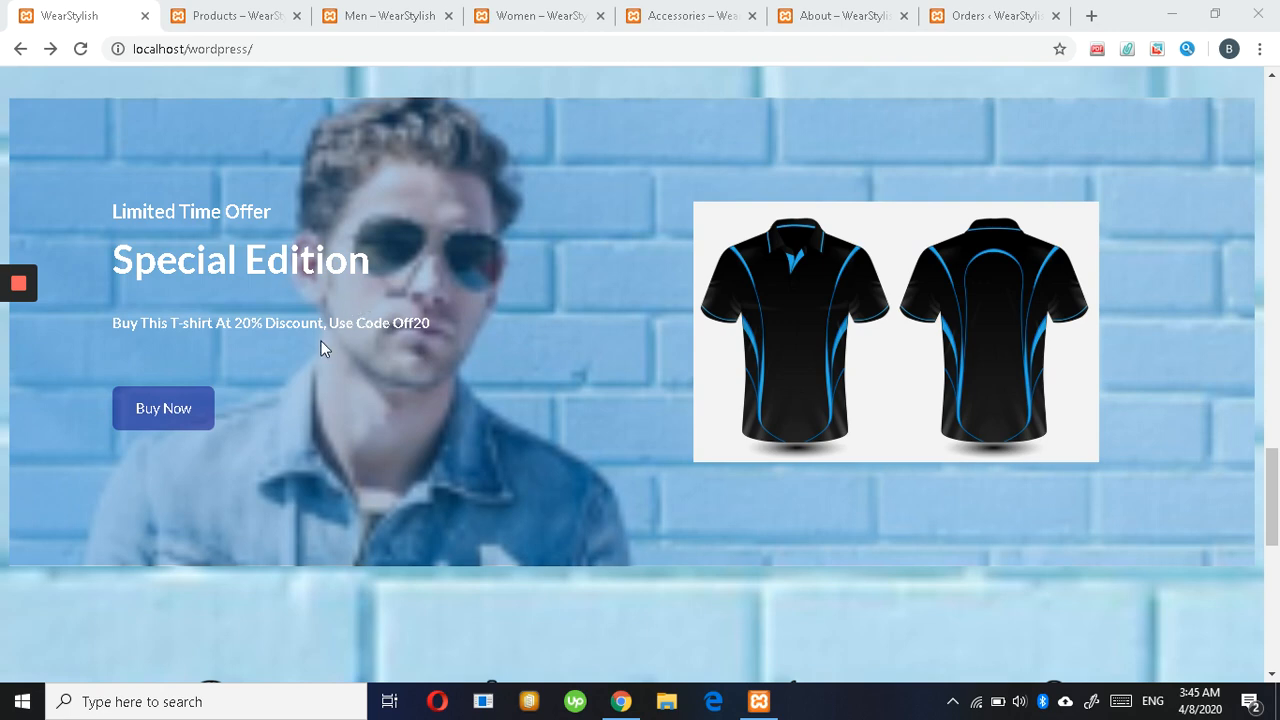
mouse_move(484, 385)
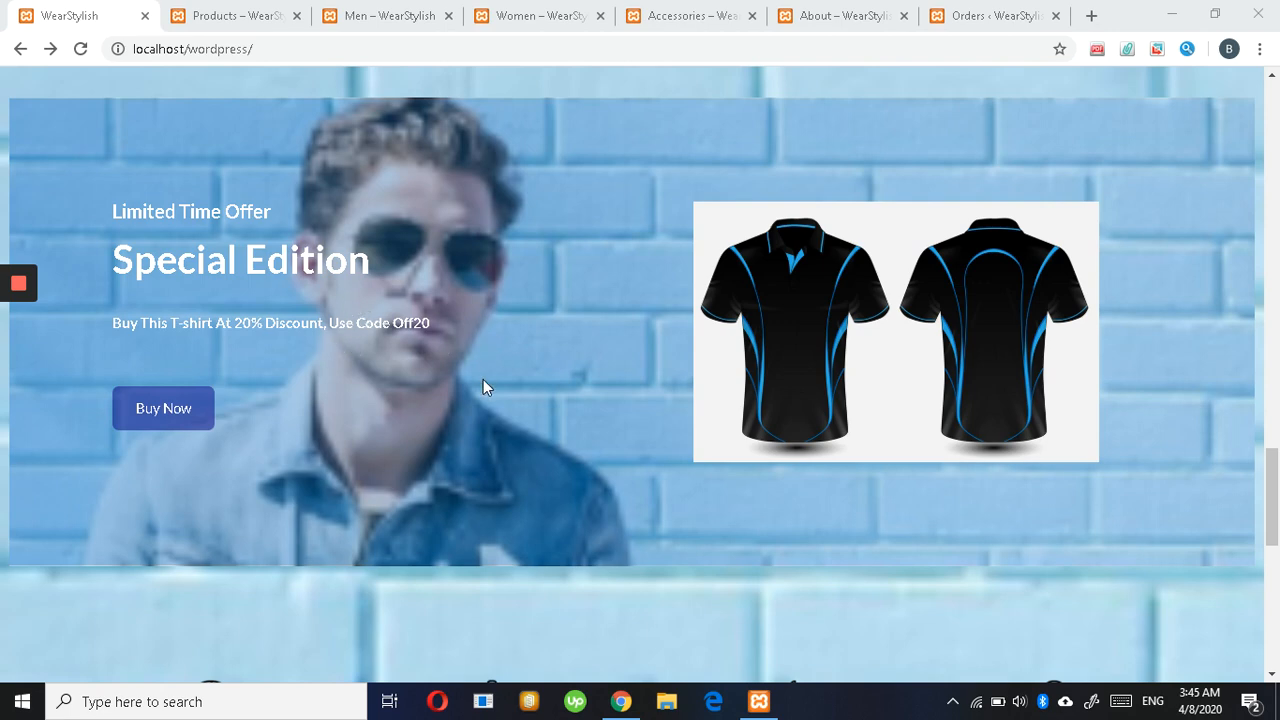
scroll("down", 3)
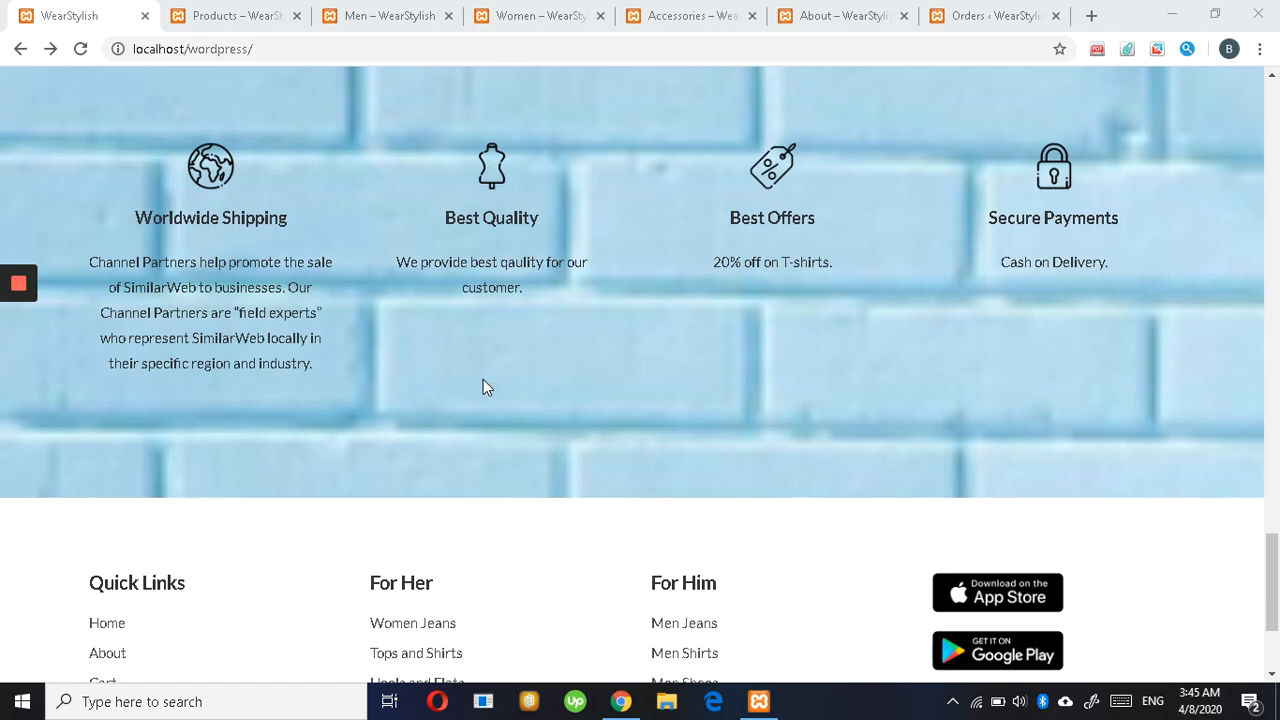
scroll("up", 3)
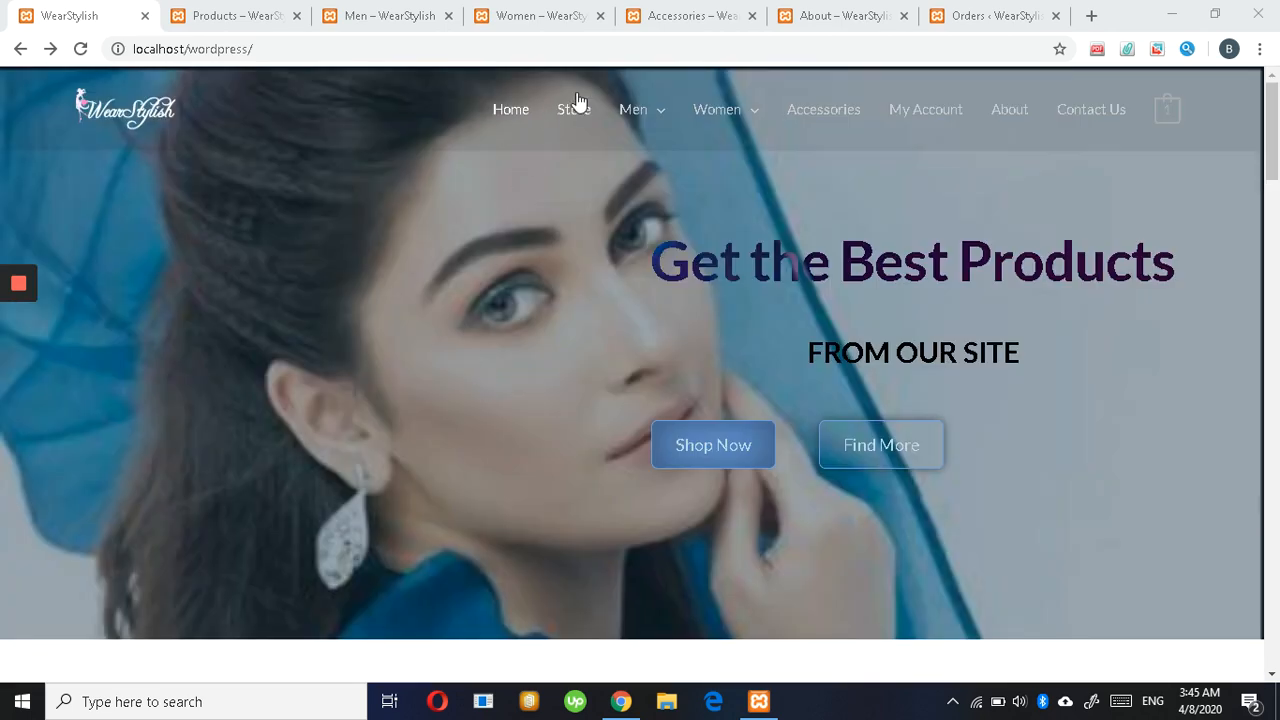
mouse_move(230, 17)
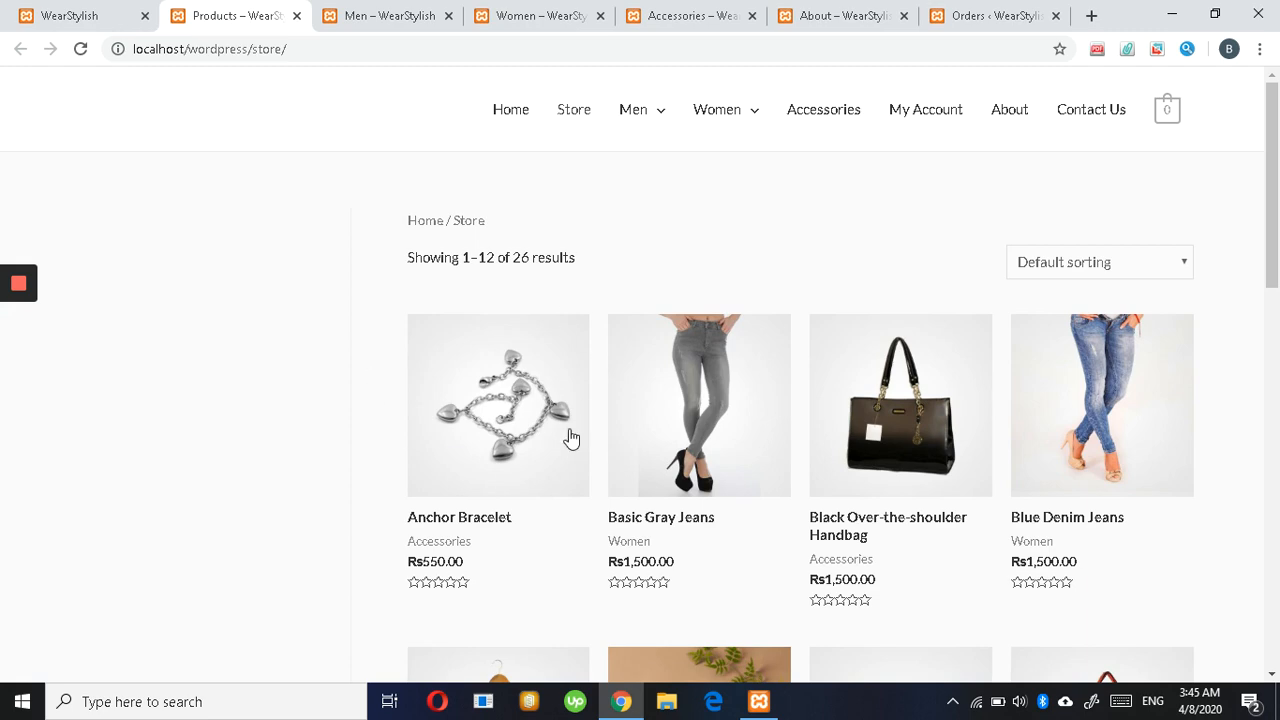
mouse_move(650, 285)
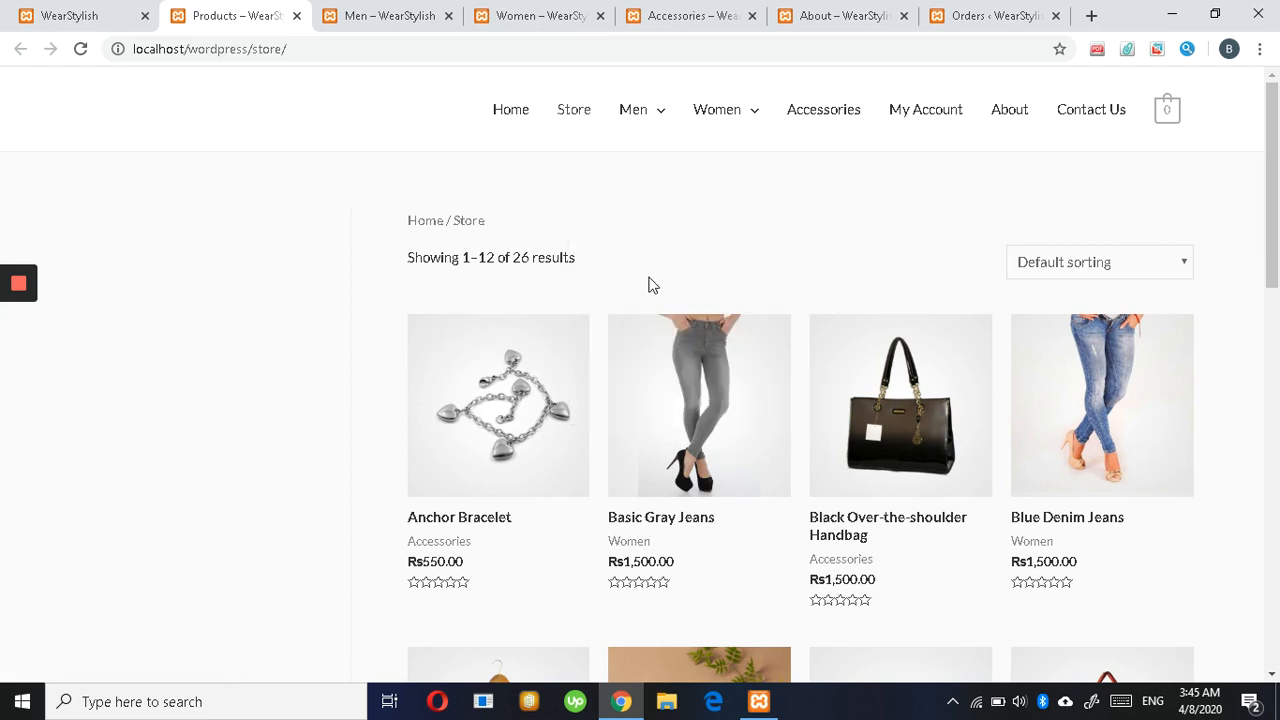
scroll("down", 3)
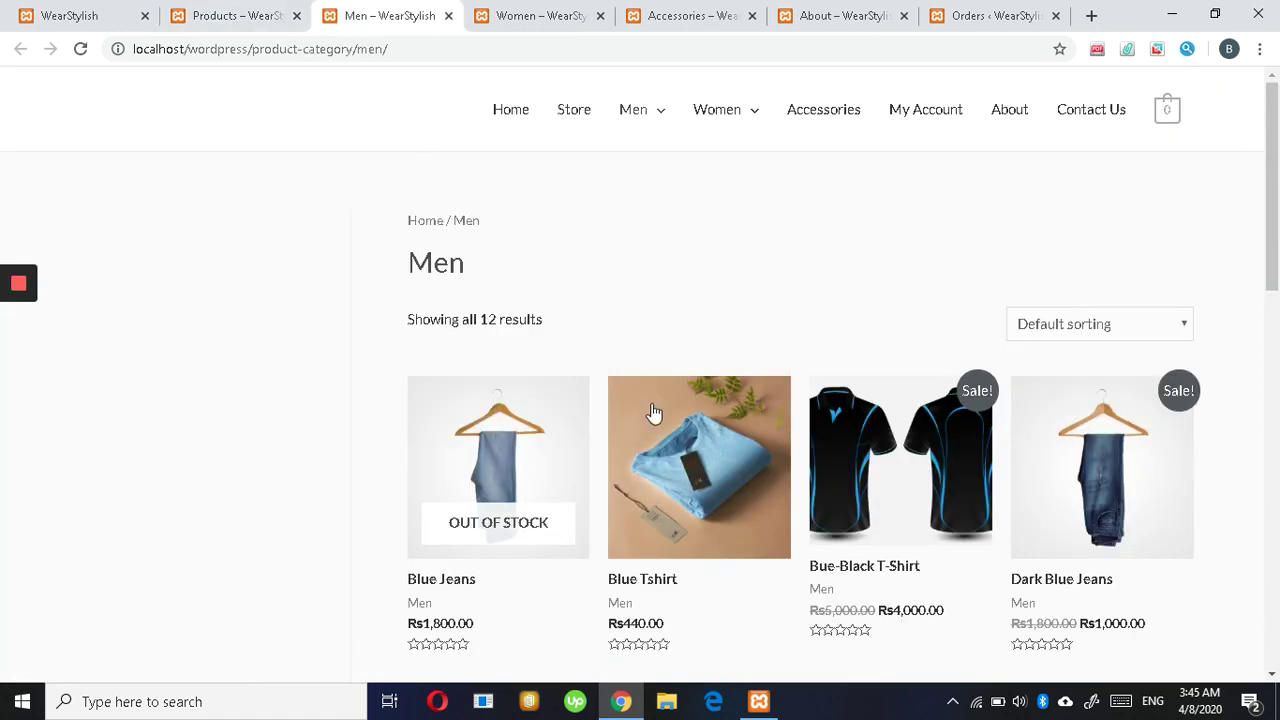
- Scroll the Women category's 14 products, then switch to the About Us page
scroll("down", 3)
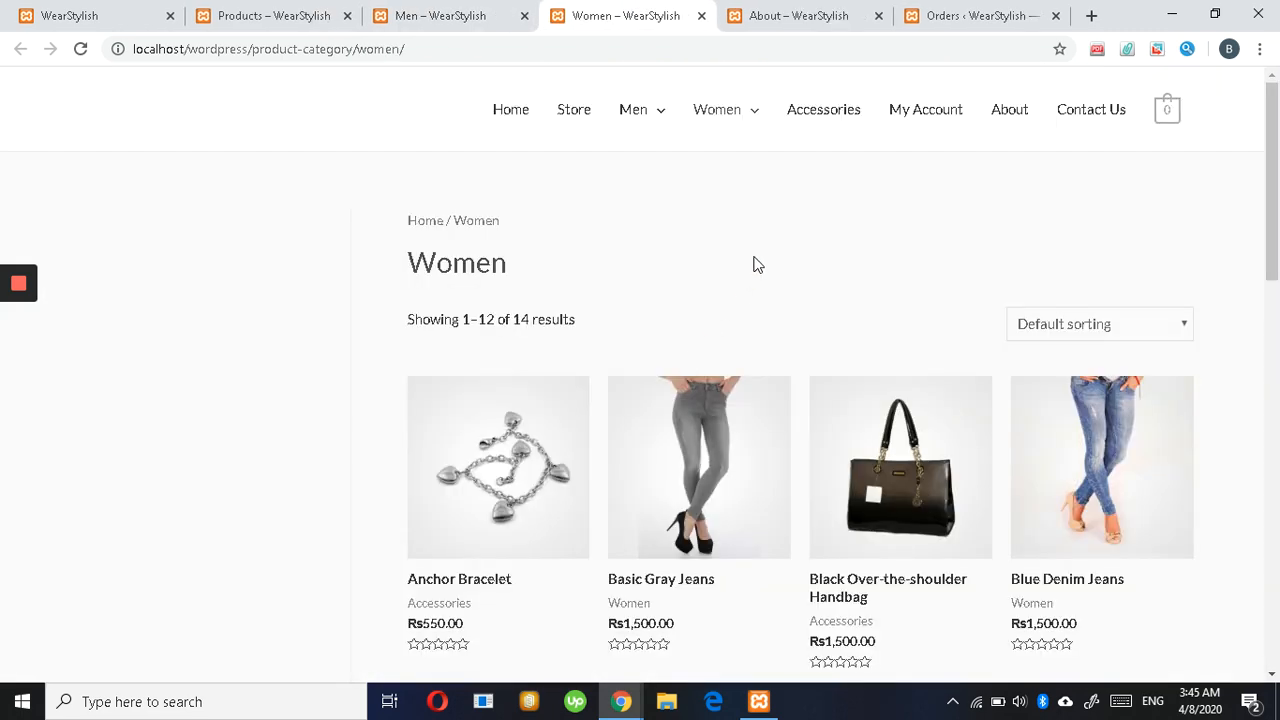
left_click(797, 15)
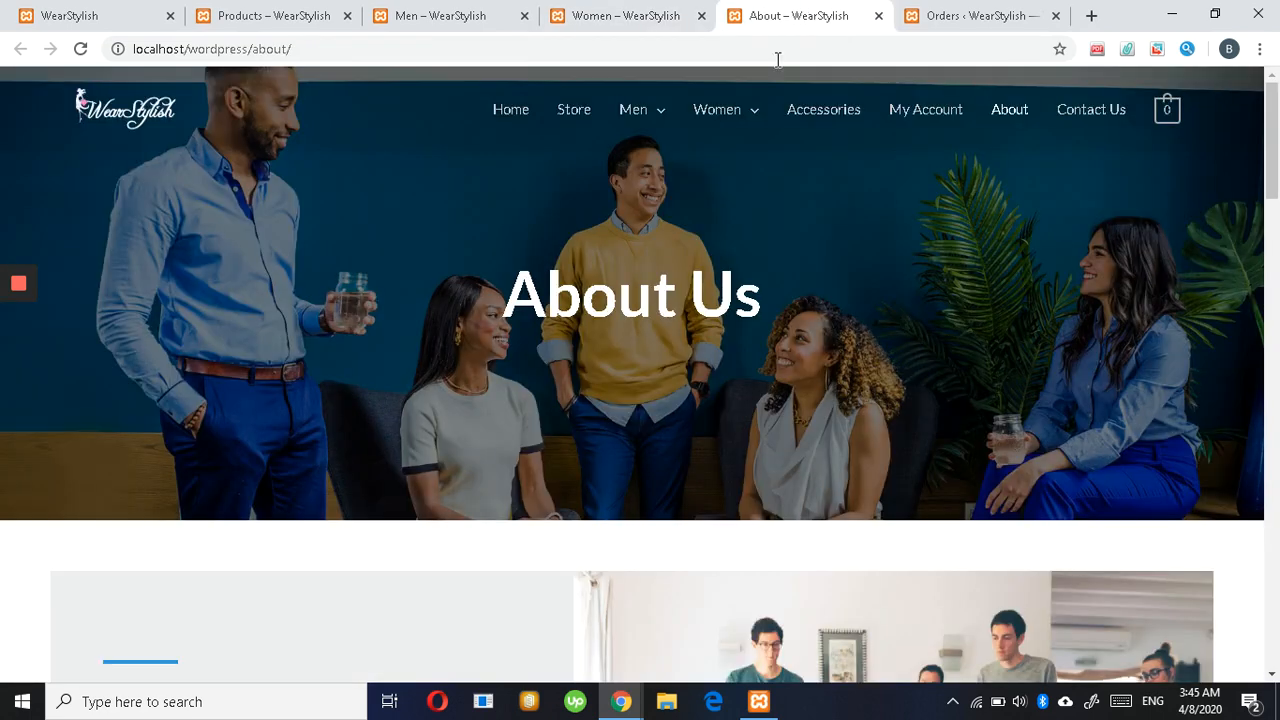
- Scroll through the About Us page, then switch to the Contact Us page
scroll("down", 3)
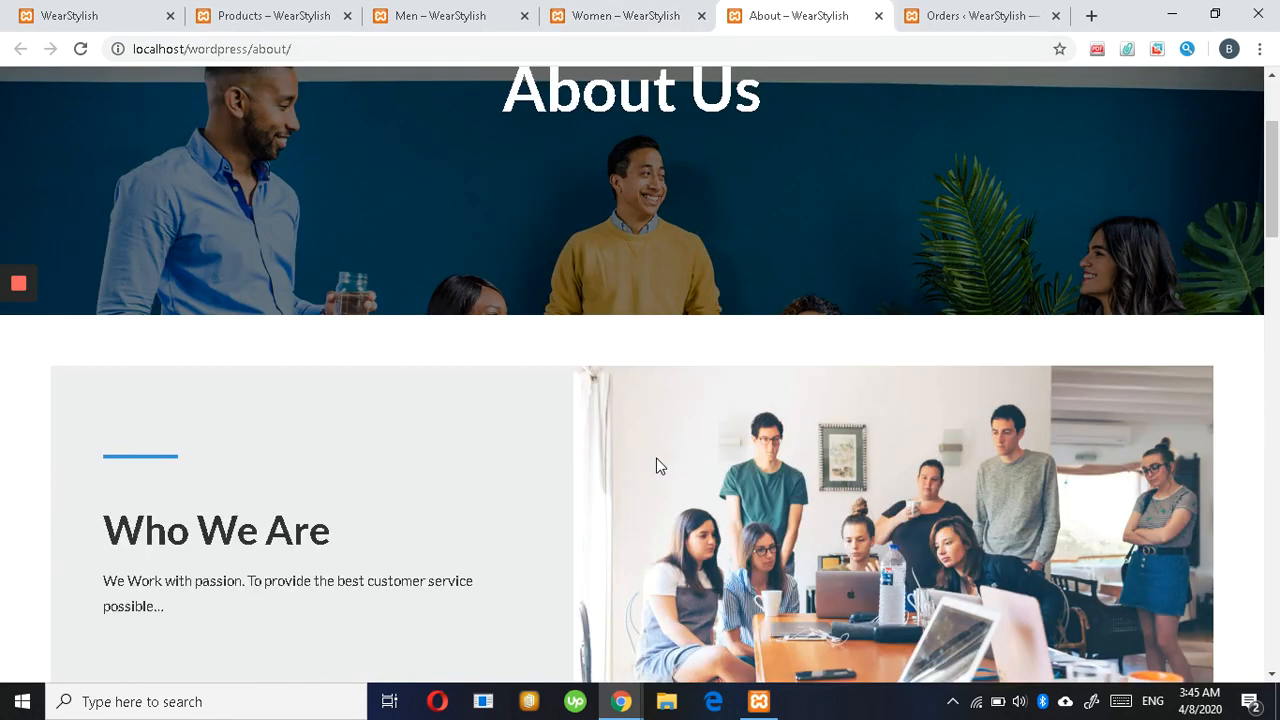
scroll("down", 3)
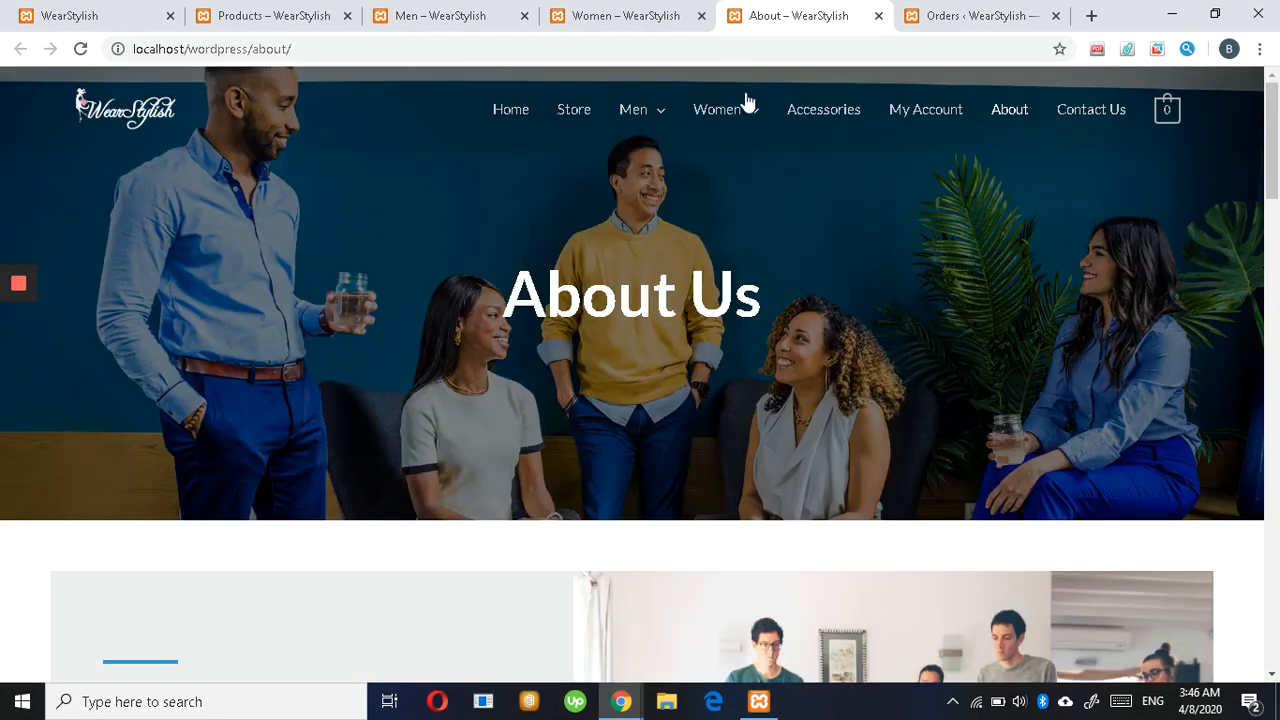
left_click(1091, 109)
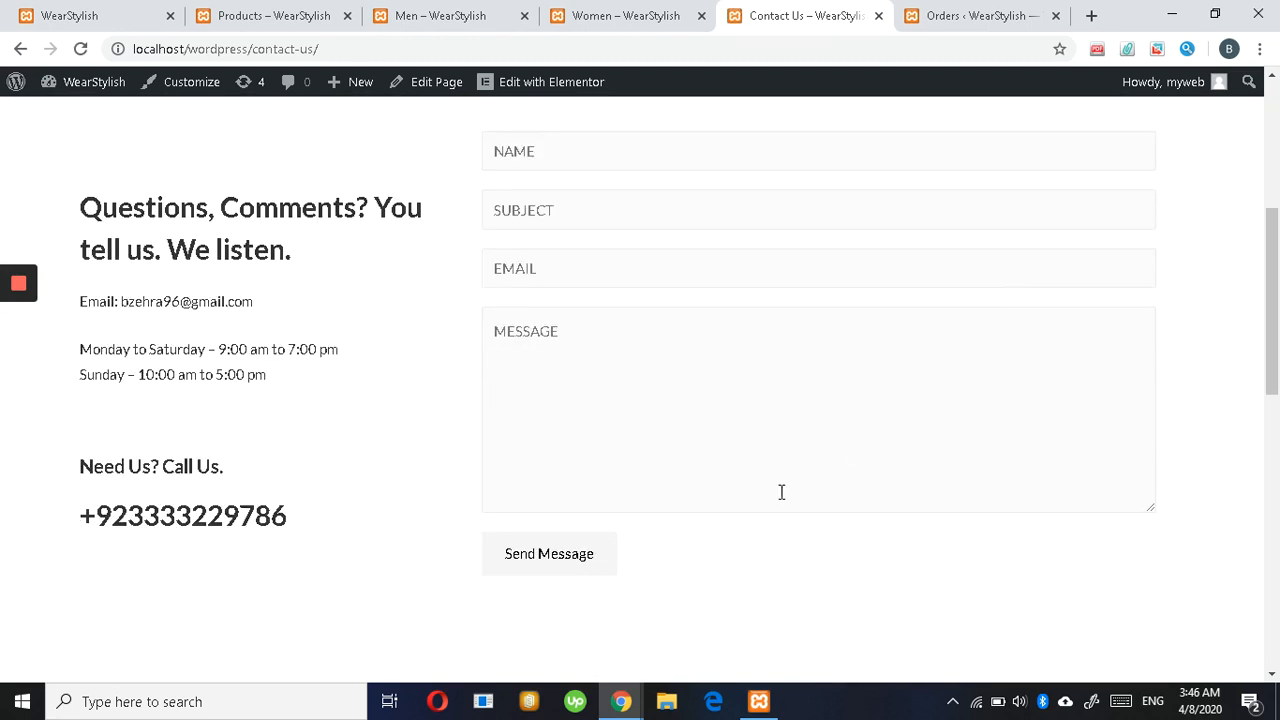
- Scroll the Contact Us page past the form to the shipping, offers and payments section
scroll("down", 3)
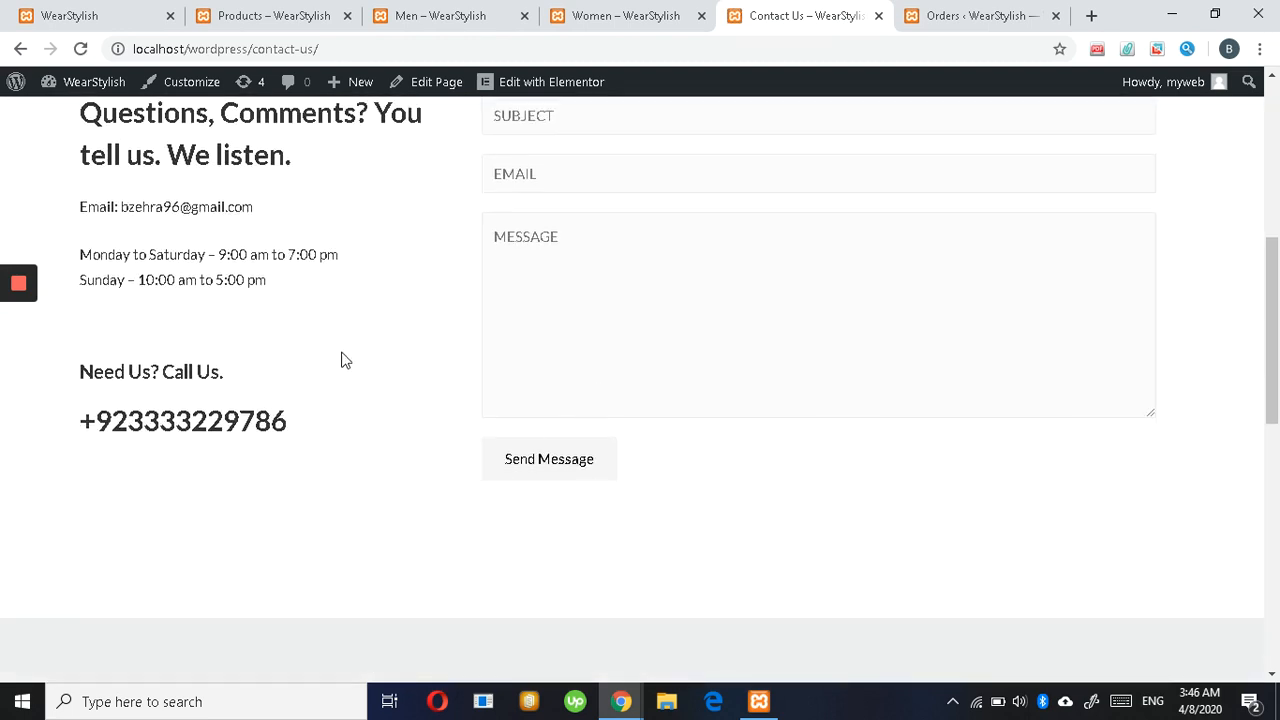
scroll("down", 3)
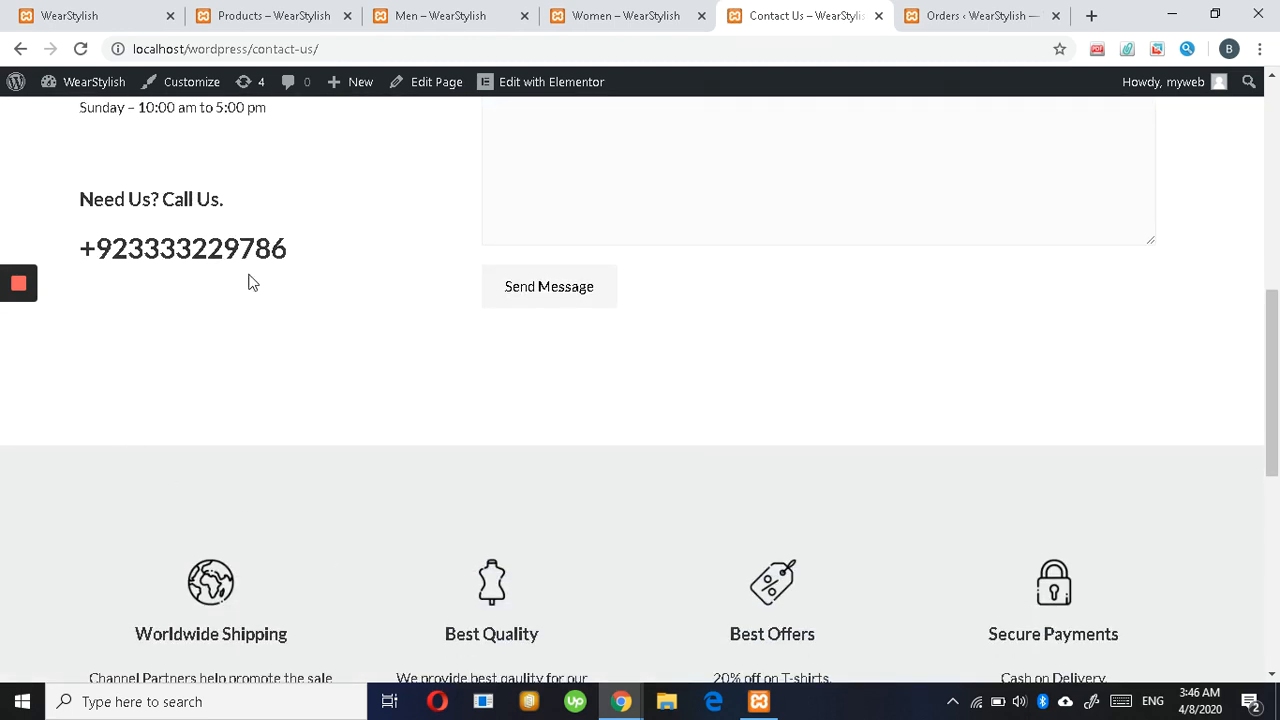
mouse_move(230, 284)
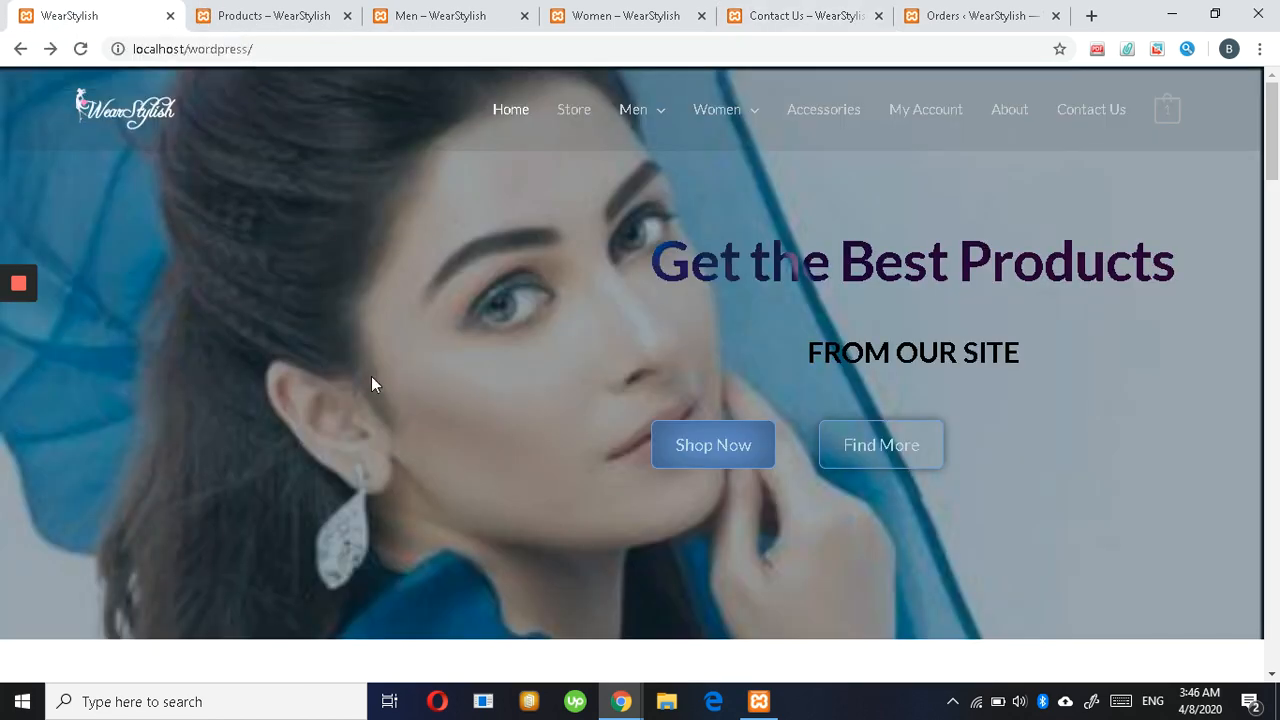
- Add the WS T-Shirt in Blue, size Large, to the cart, totalling two at Rs9,000
scroll("down", 3)
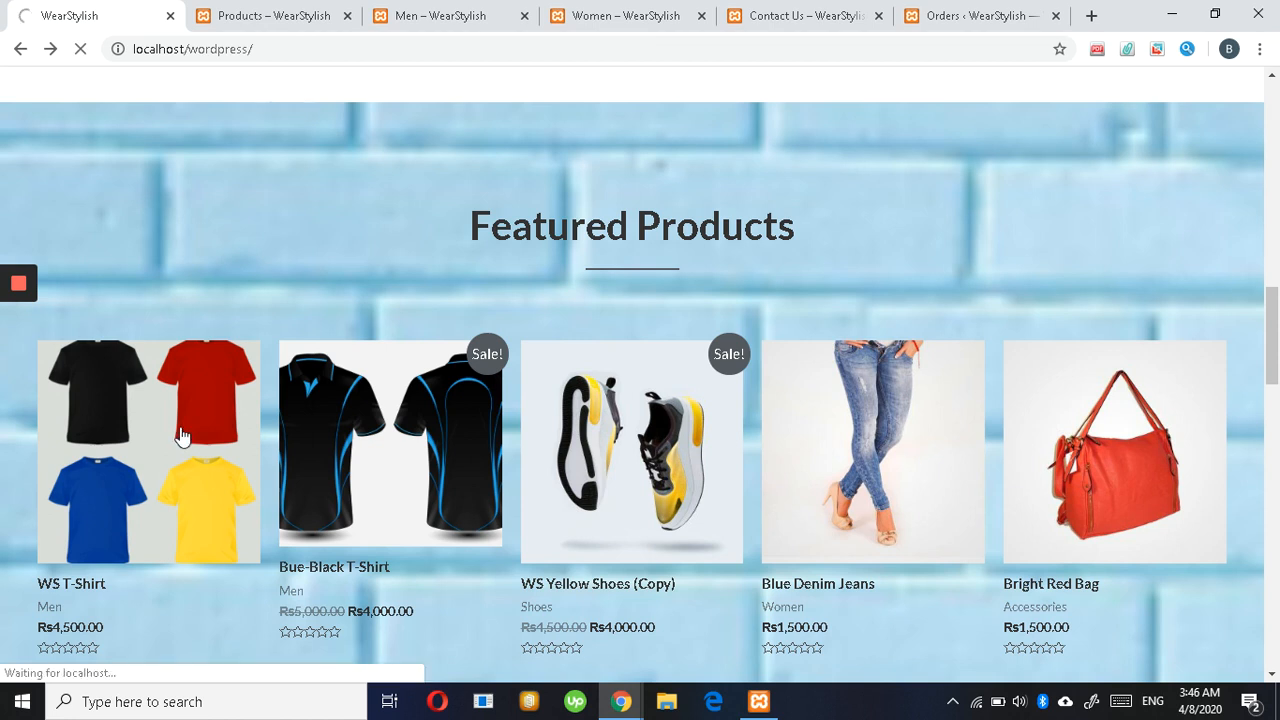
left_click(183, 435)
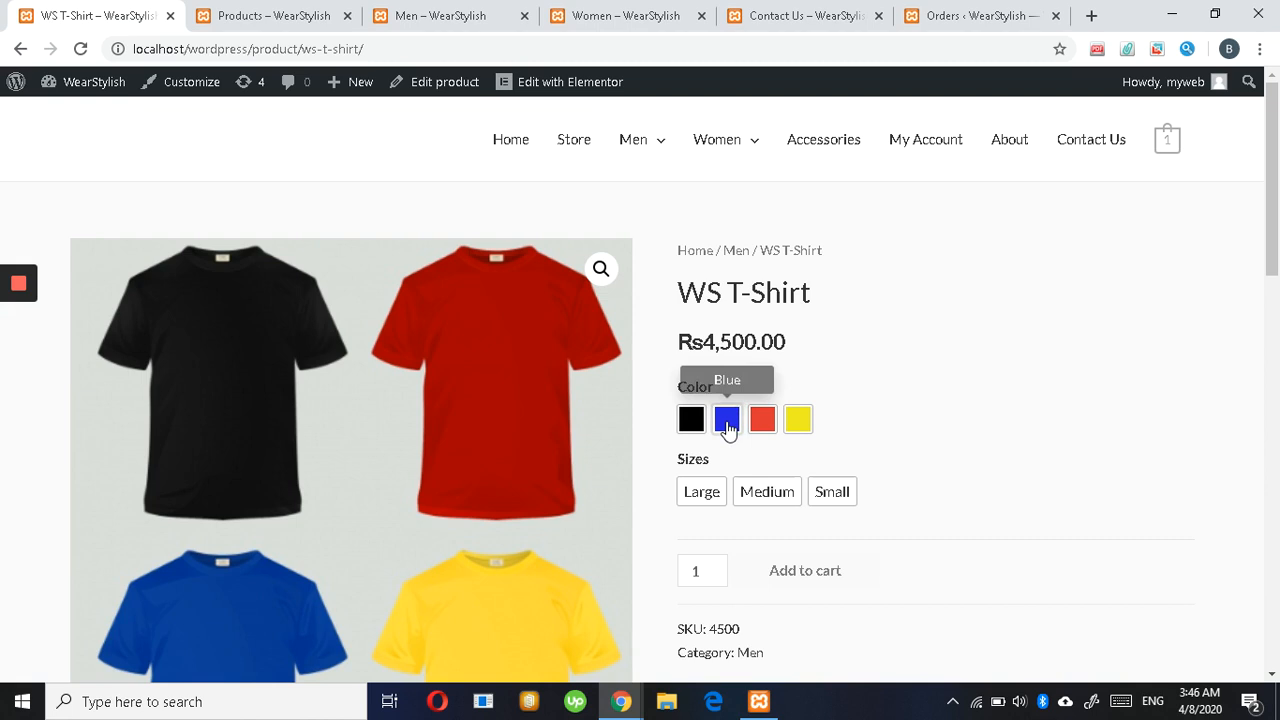
left_click(727, 419)
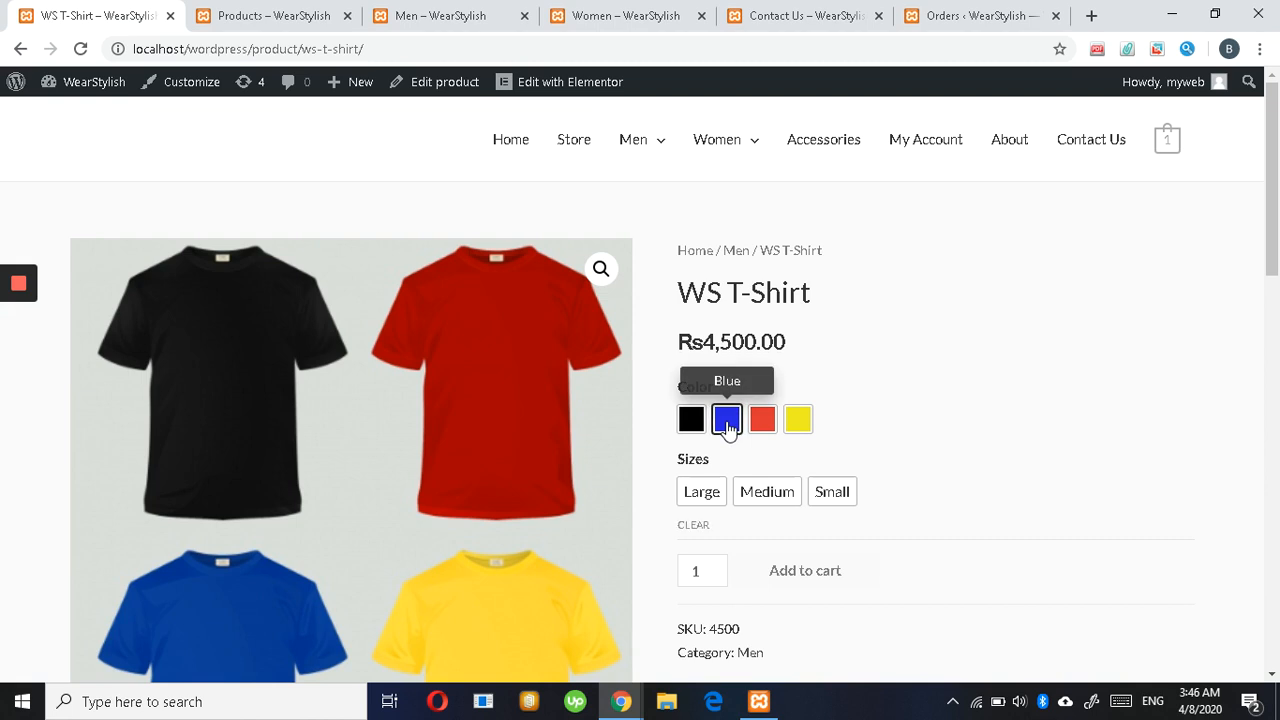
left_click(726, 419)
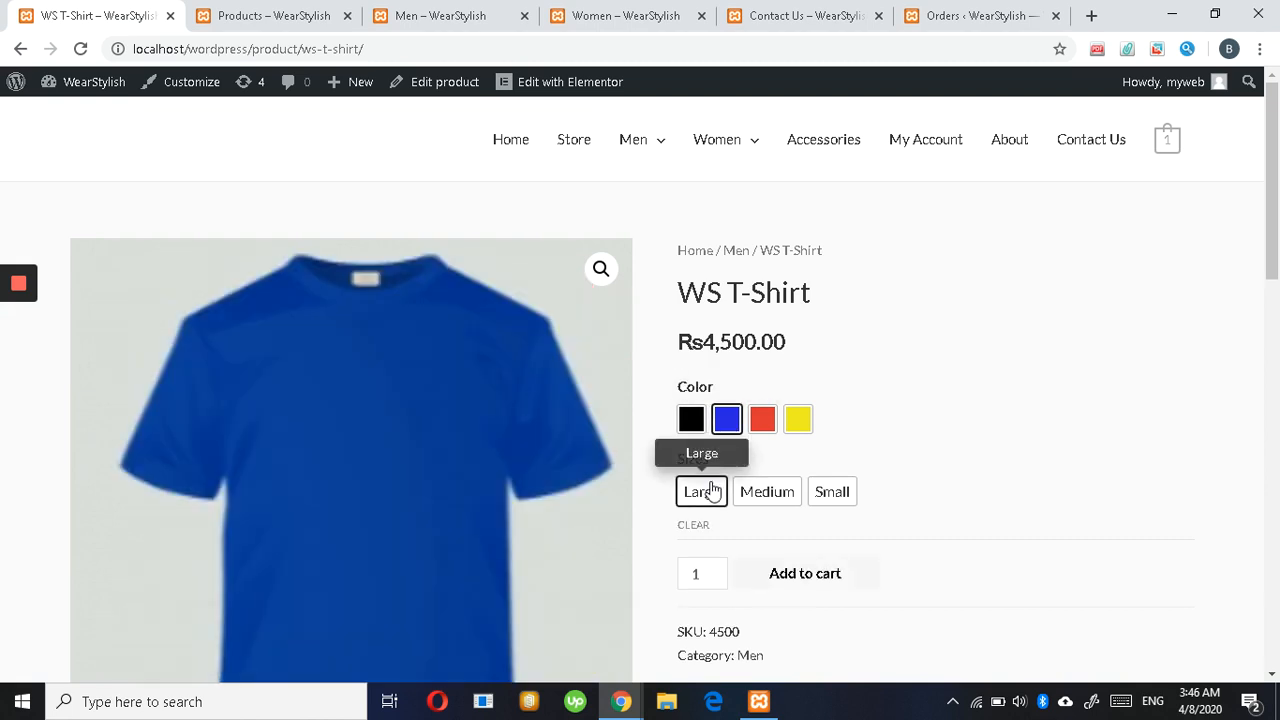
left_click(805, 573)
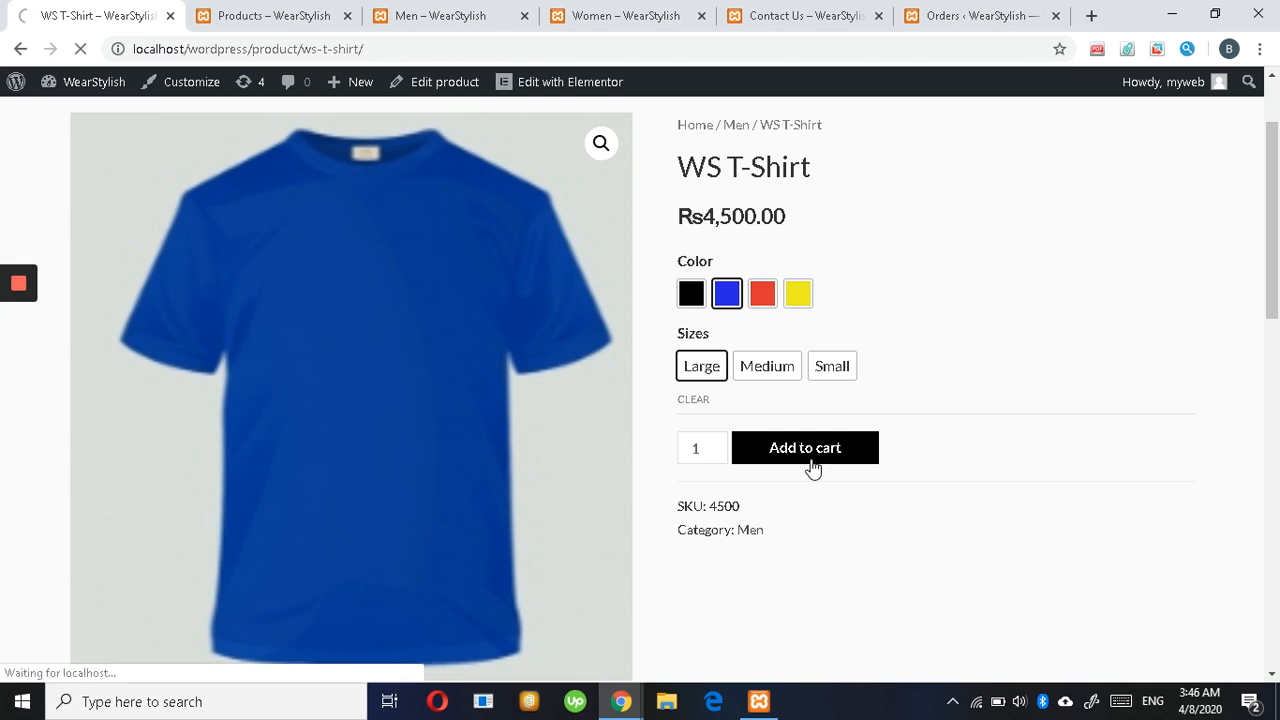
left_click(805, 447)
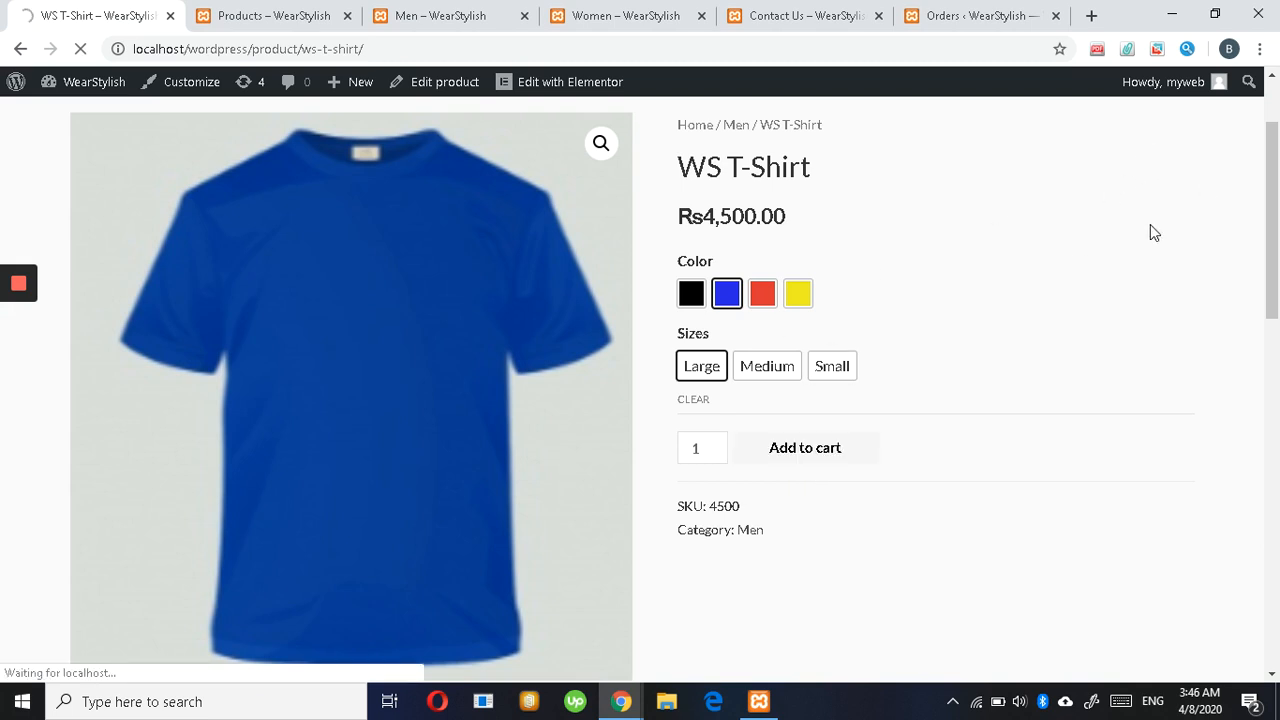
mouse_move(945, 217)
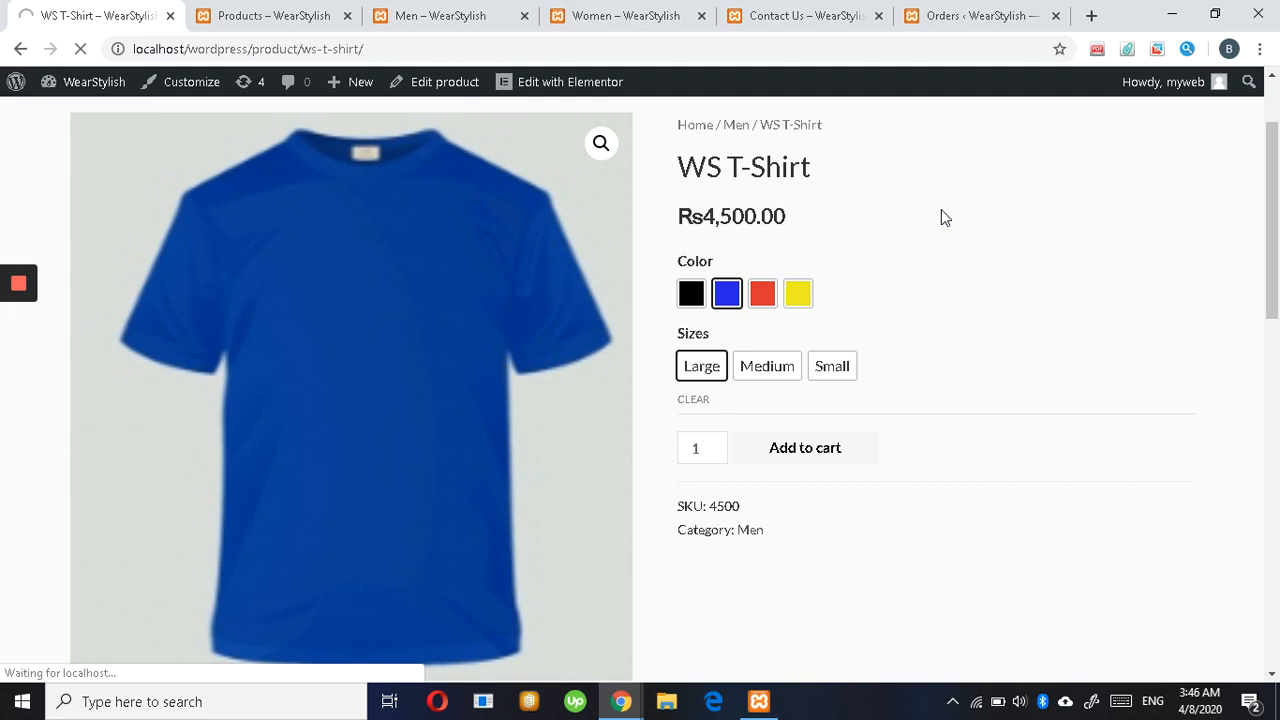
mouse_move(910, 276)
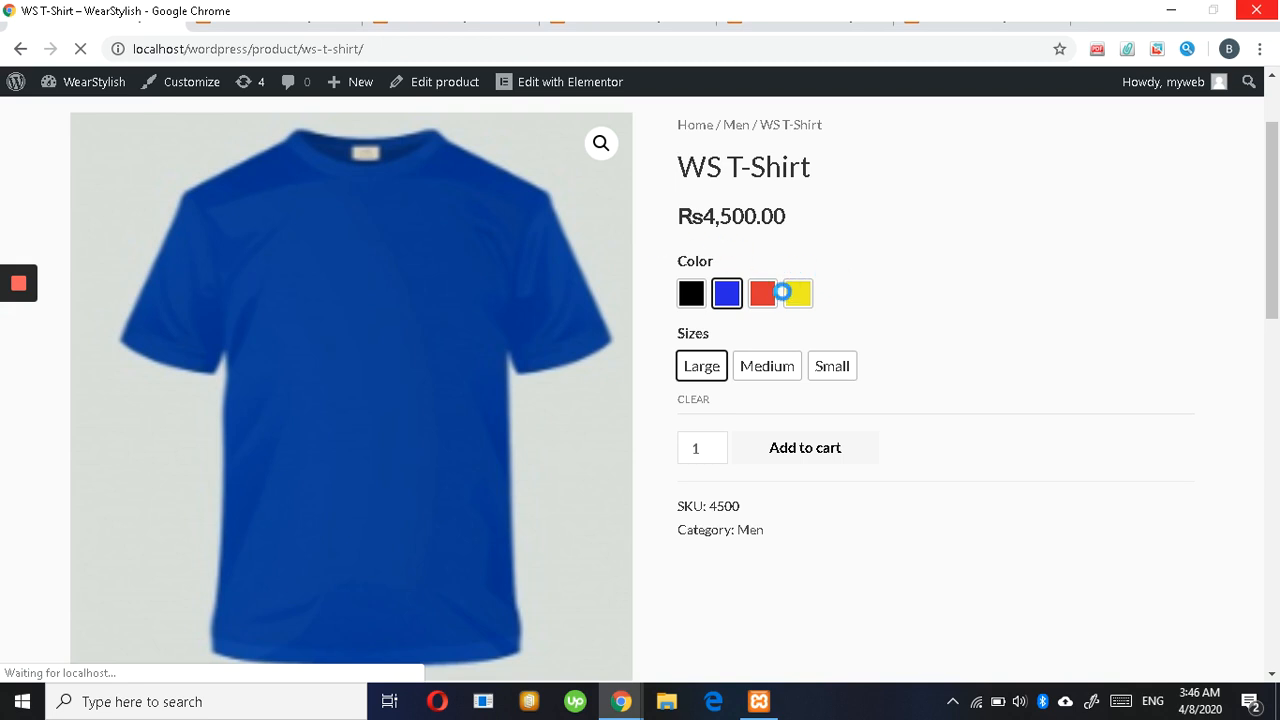
left_click(798, 293)
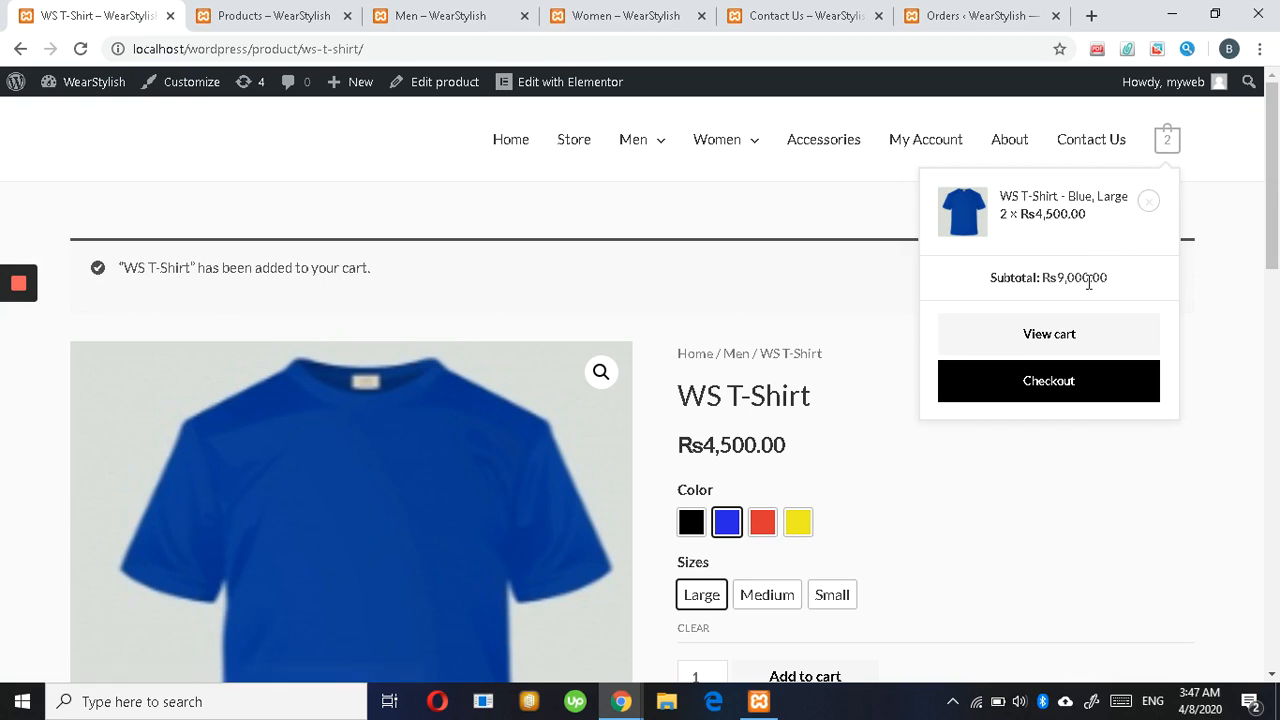
mouse_move(1066, 389)
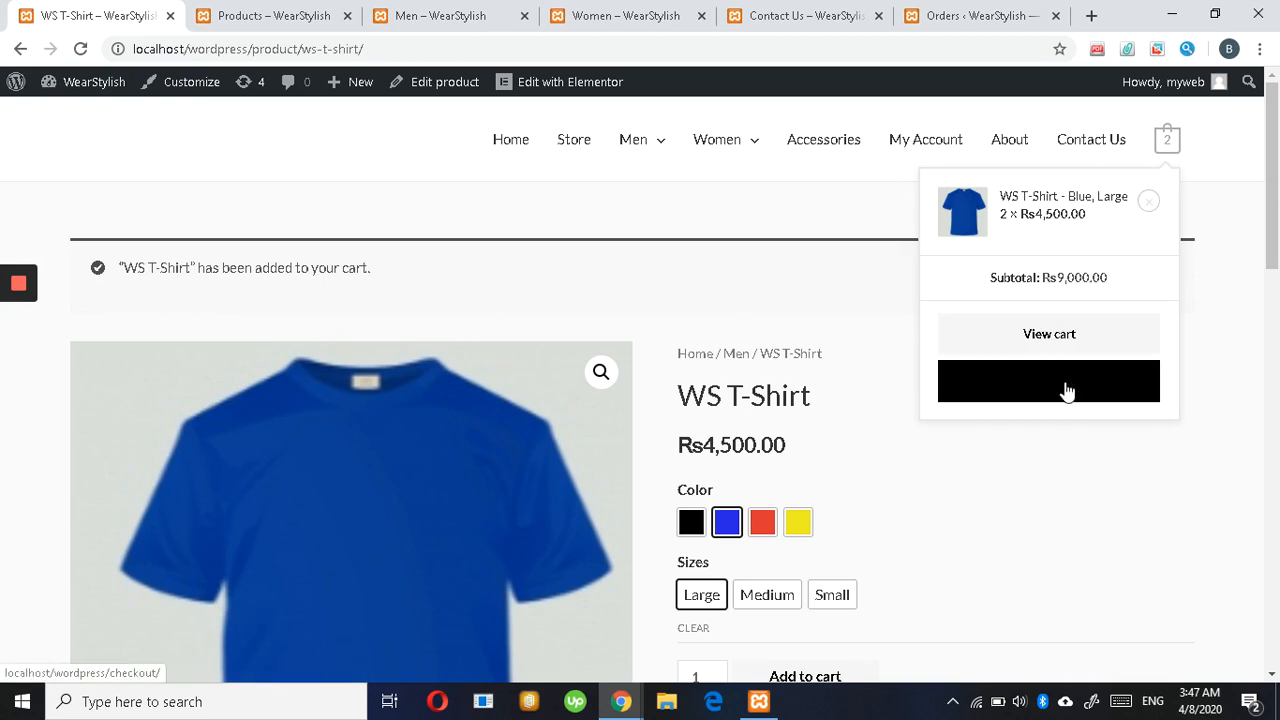
- Proceed from the mini-cart to checkout for the Rs9,000 order
left_click(1049, 381)
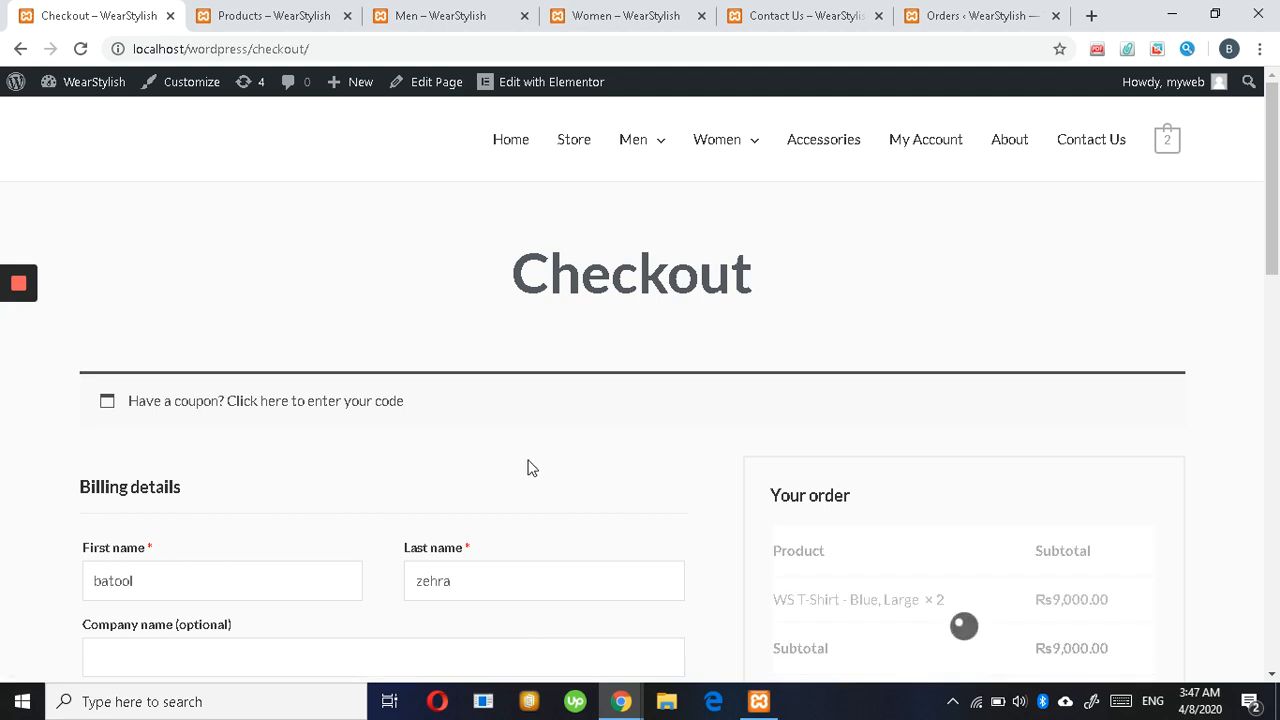
- Review the pre-filled billing details, choose Cash on delivery, and place the Rs9,000 order
scroll("down", 3)
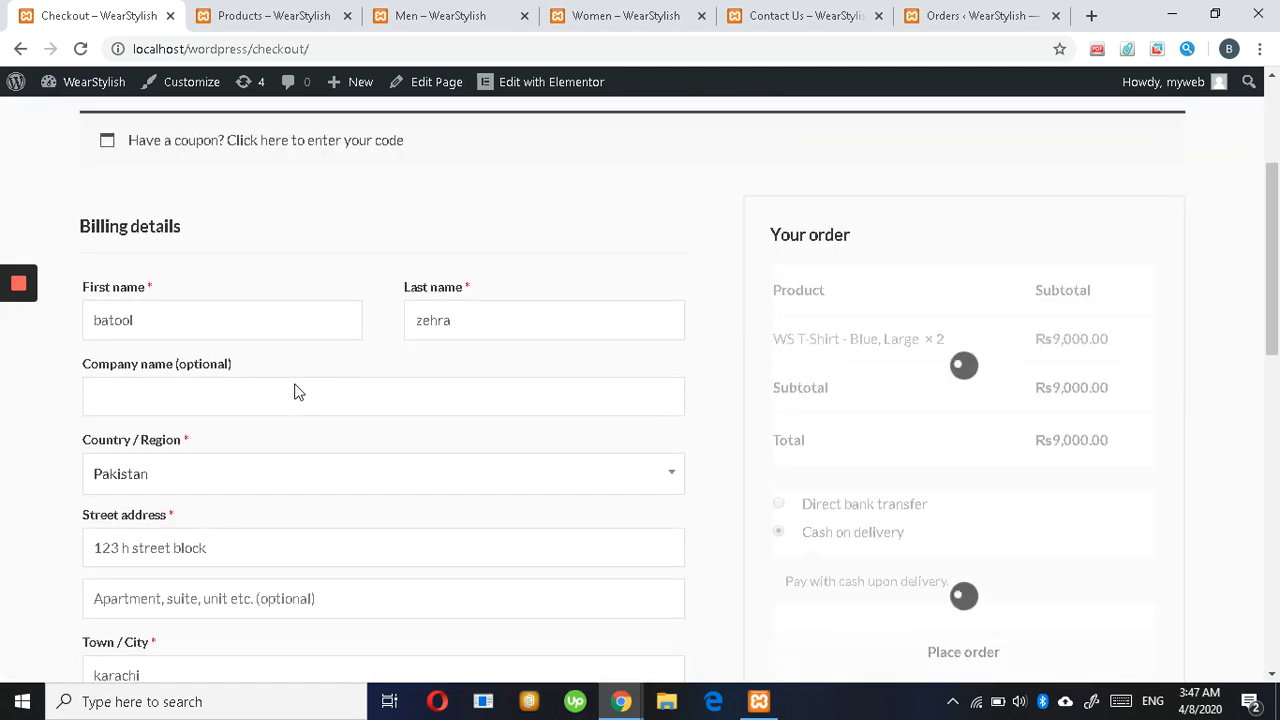
scroll("down", 3)
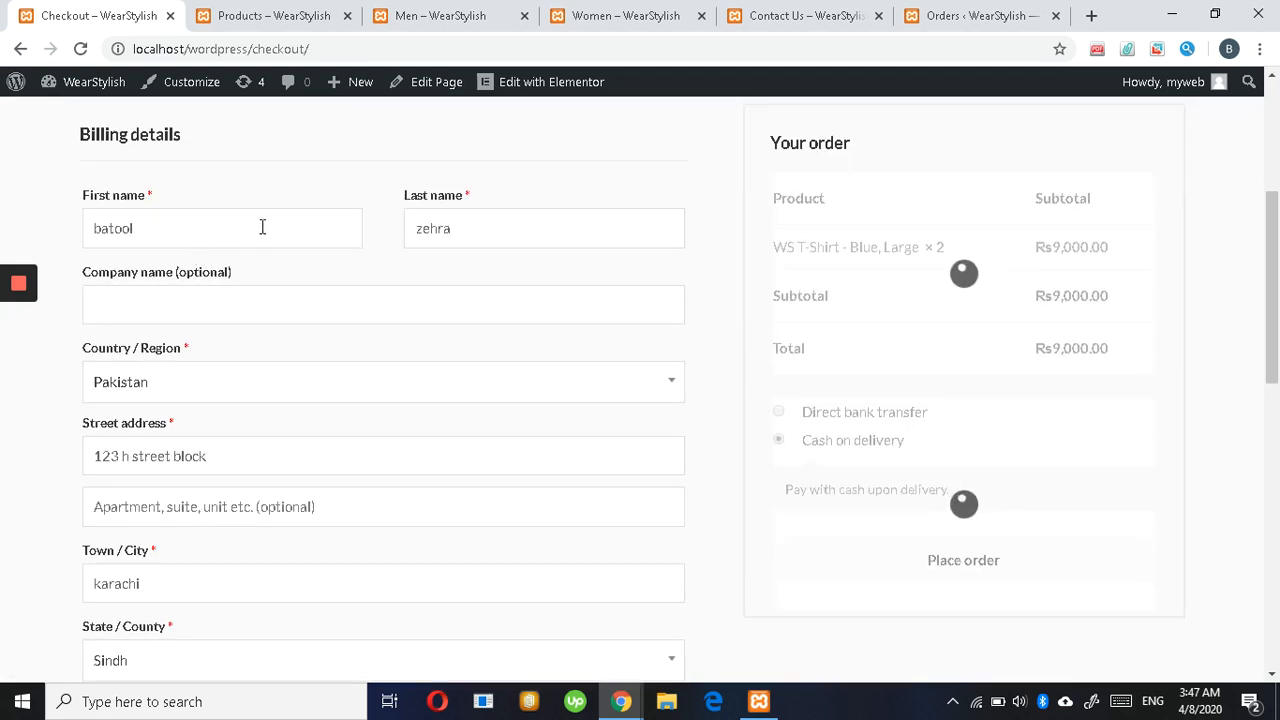
scroll("down", 3)
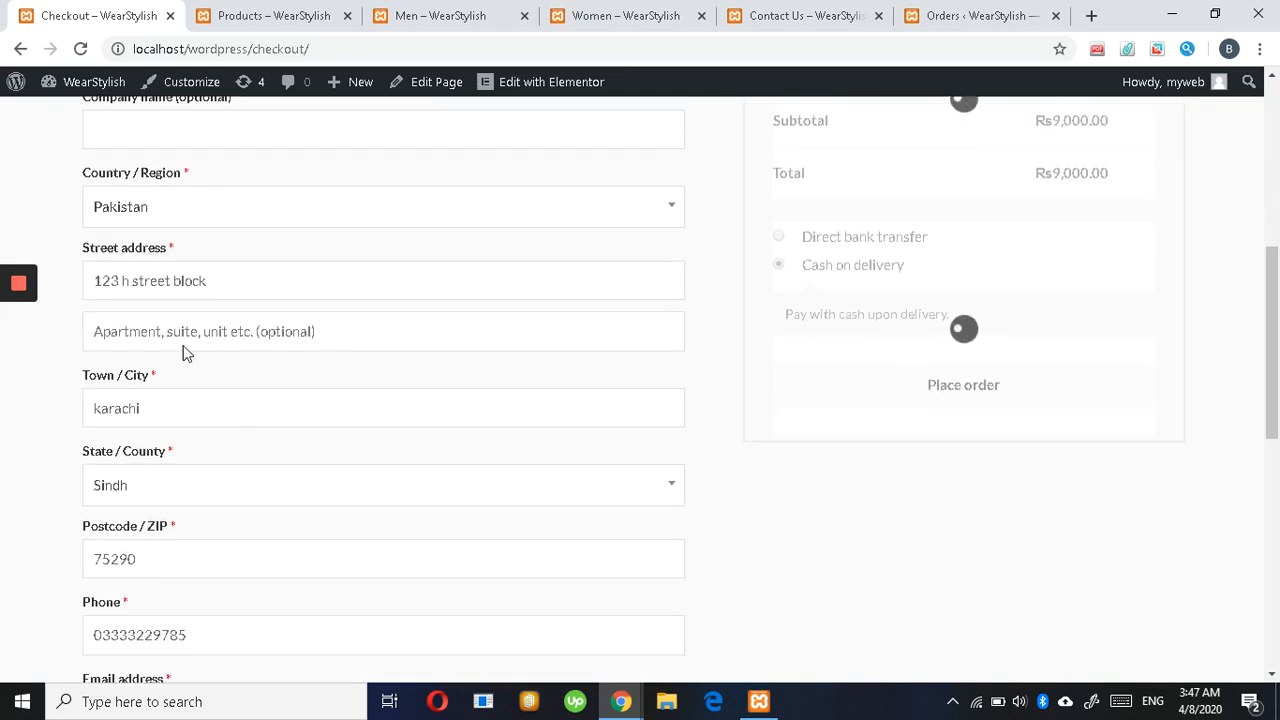
scroll("down", 3)
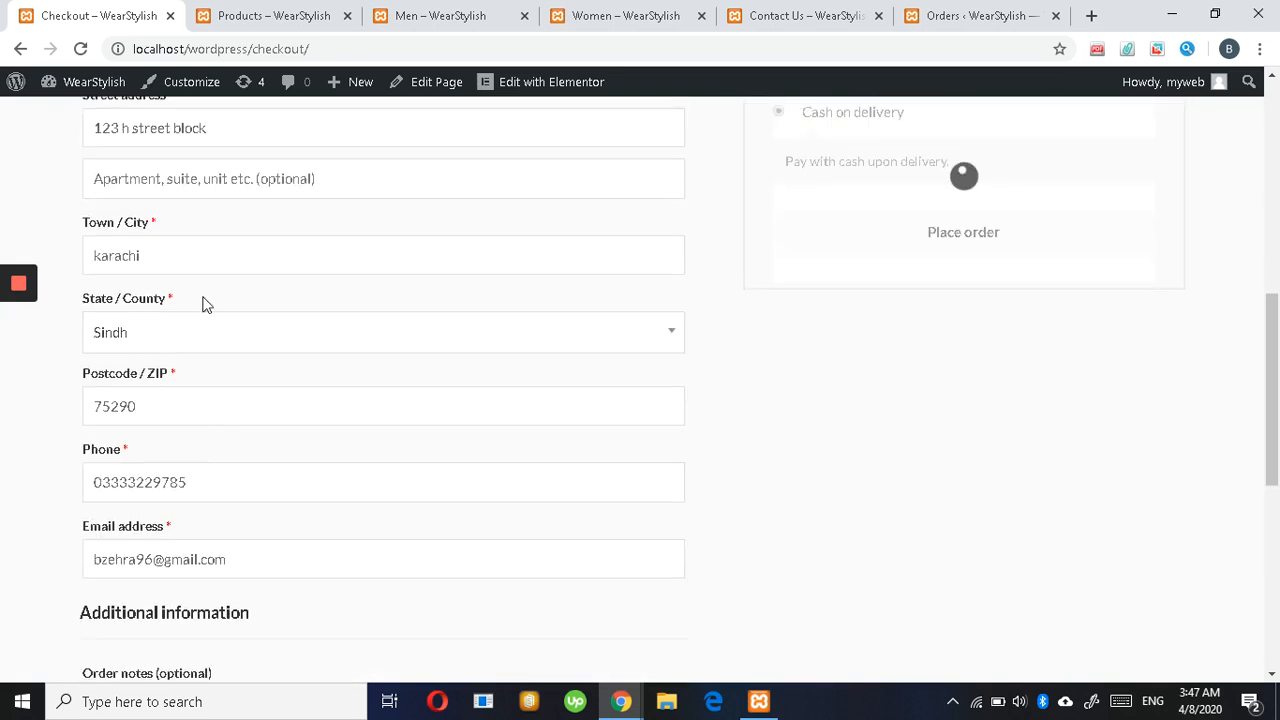
scroll("down", 3)
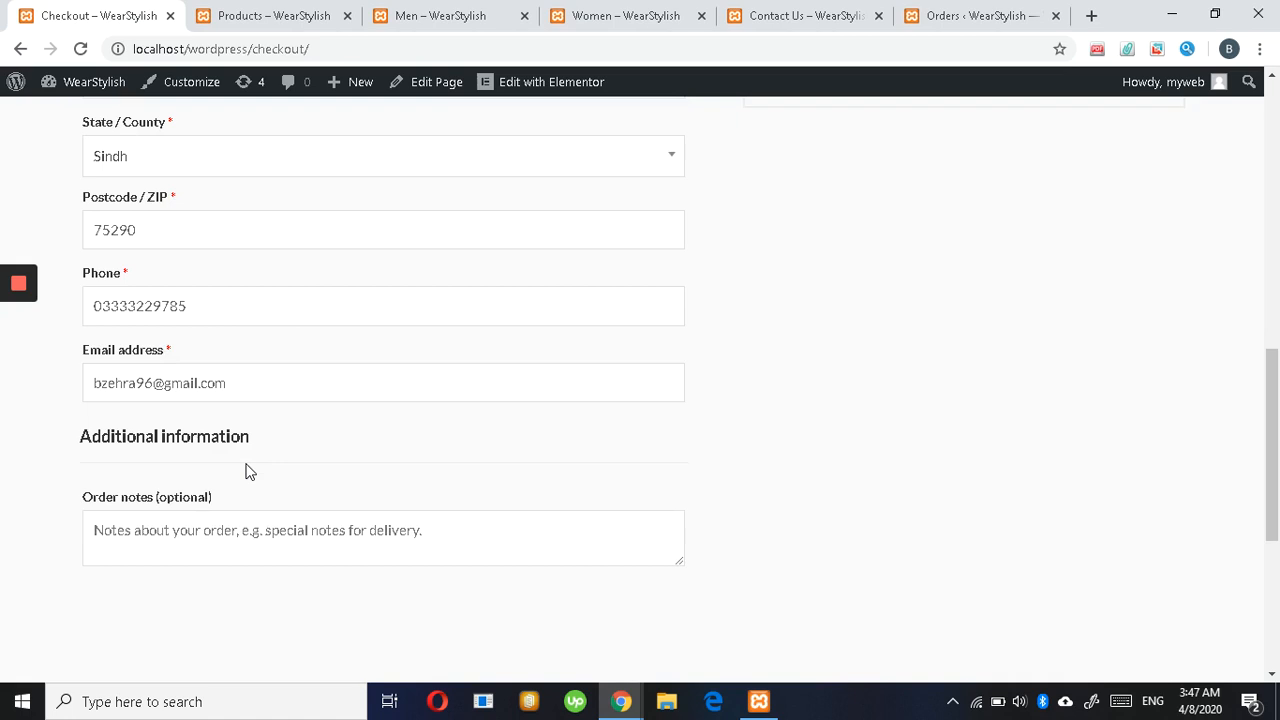
scroll("up", 3)
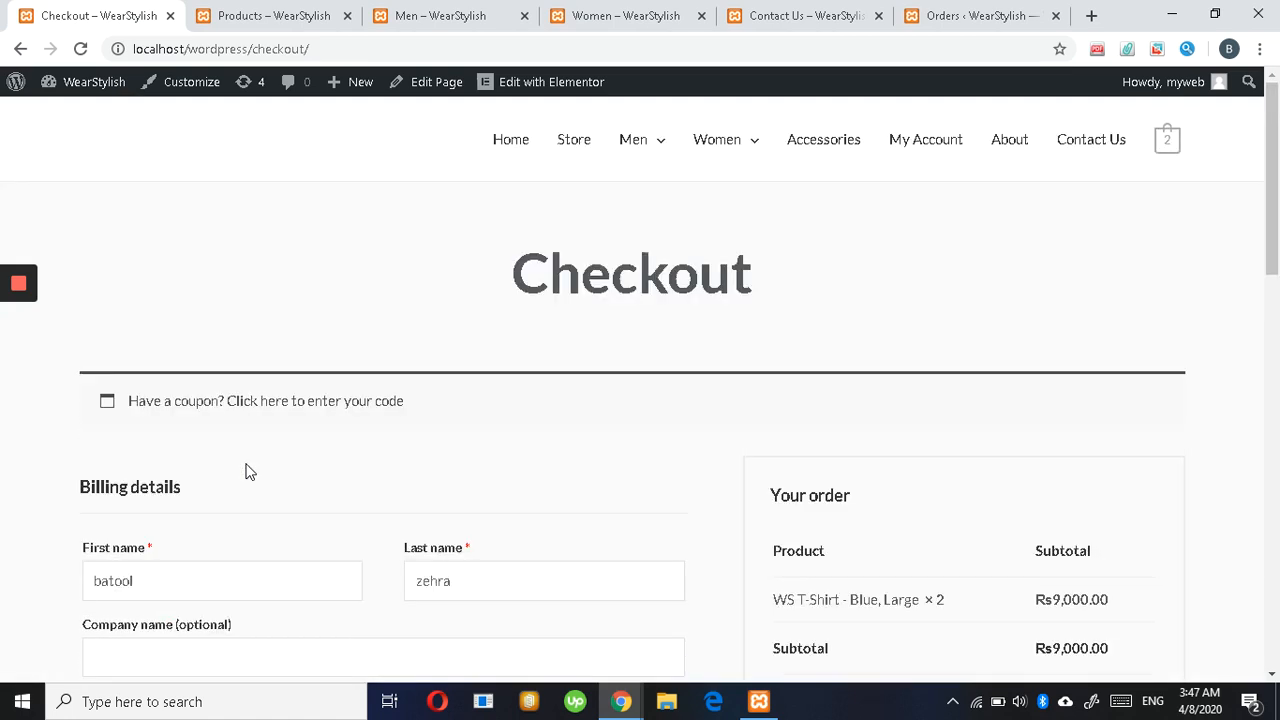
scroll("down", 3)
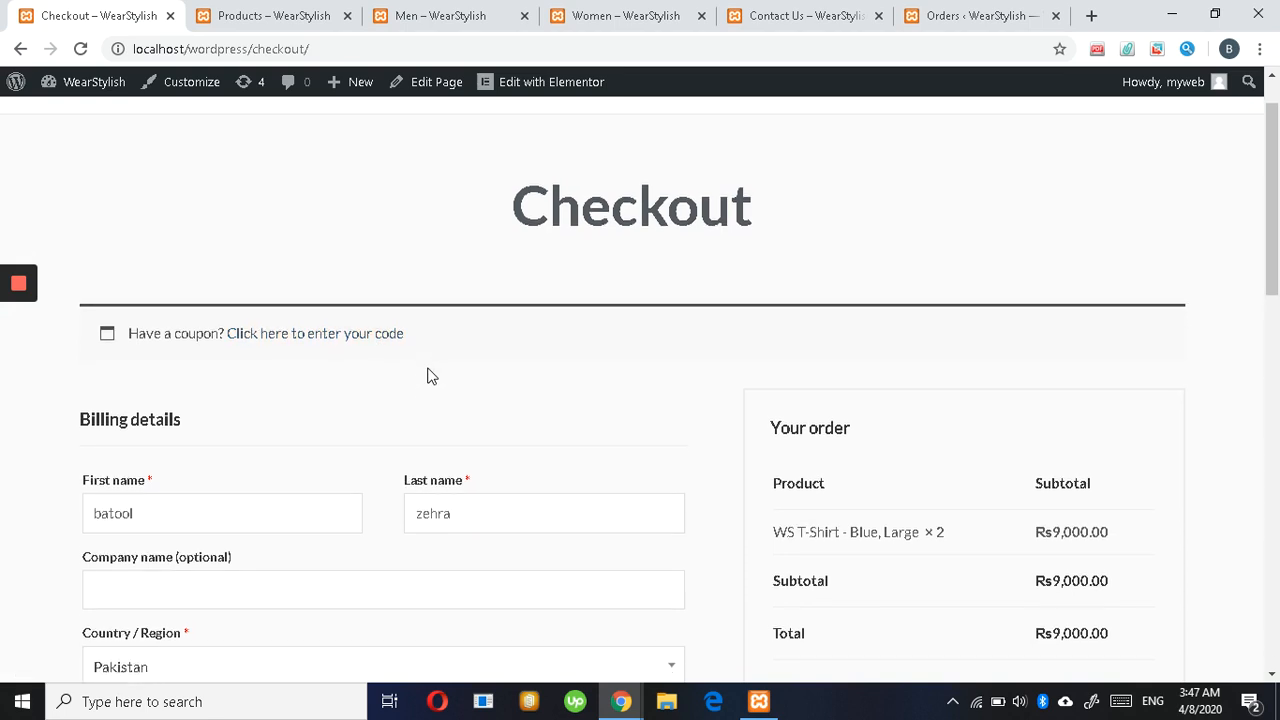
scroll("down", 3)
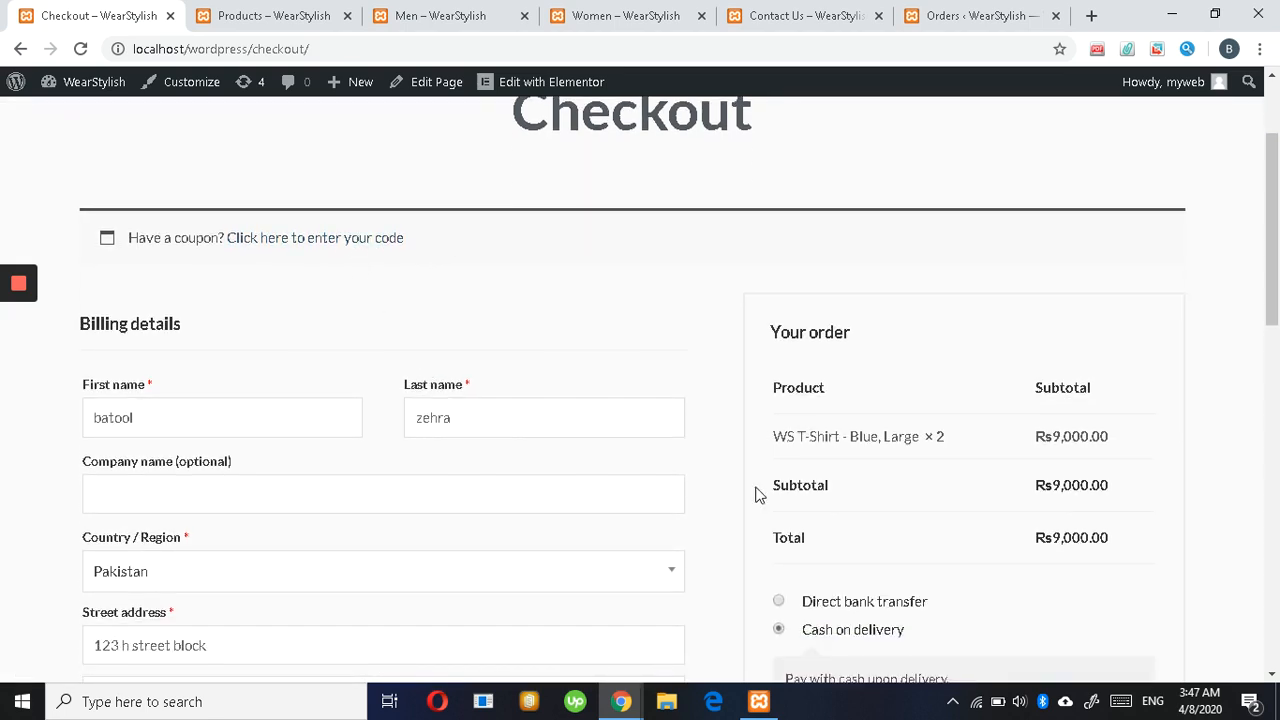
scroll("down", 3)
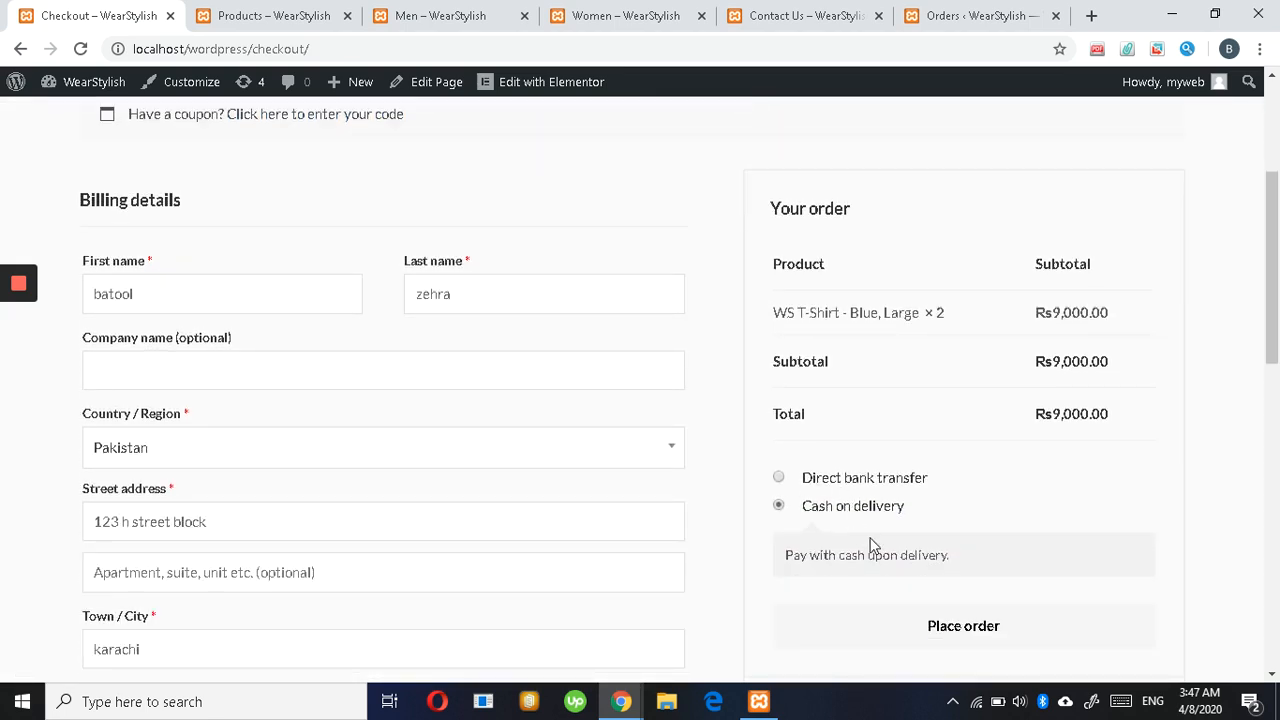
left_click(963, 625)
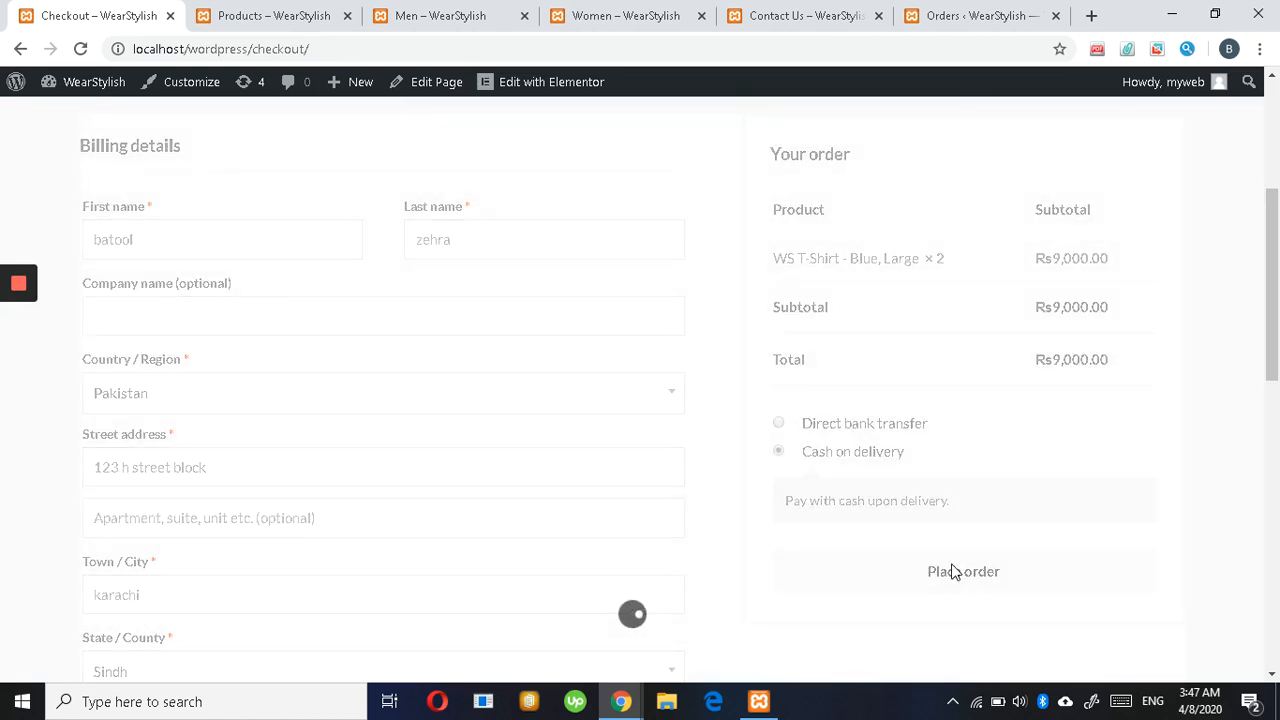
left_click(963, 571)
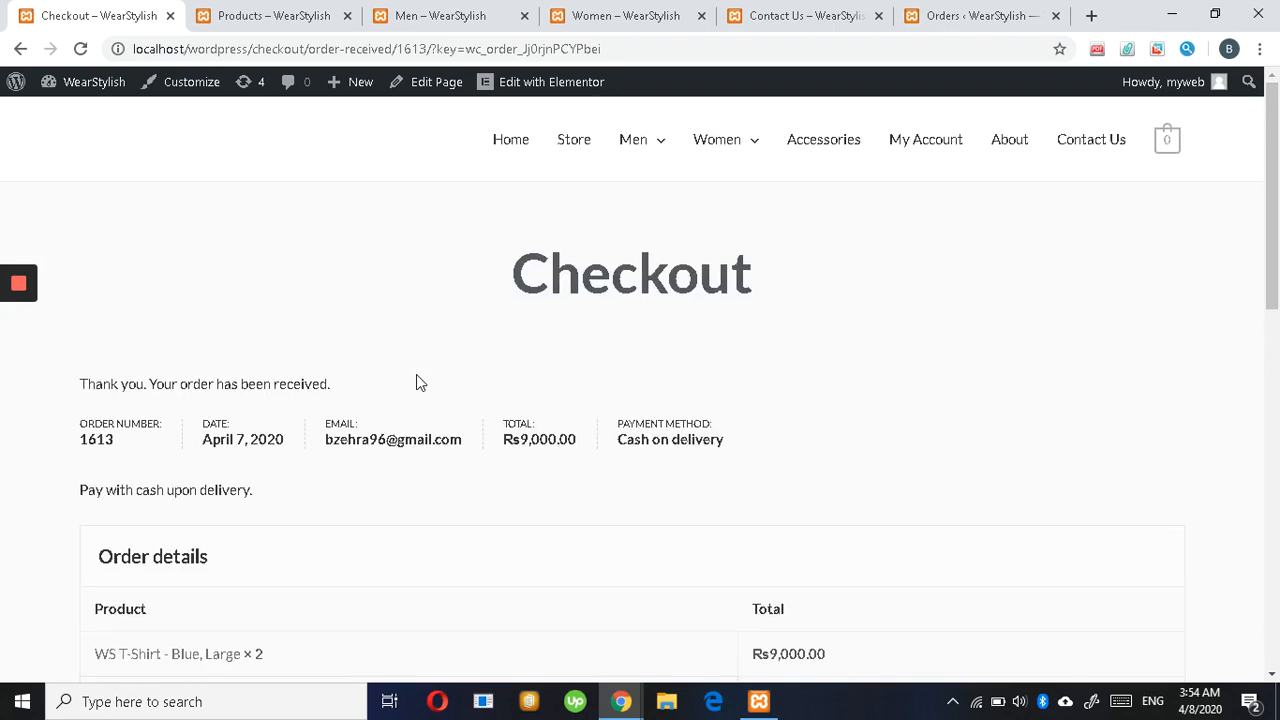
mouse_move(327, 376)
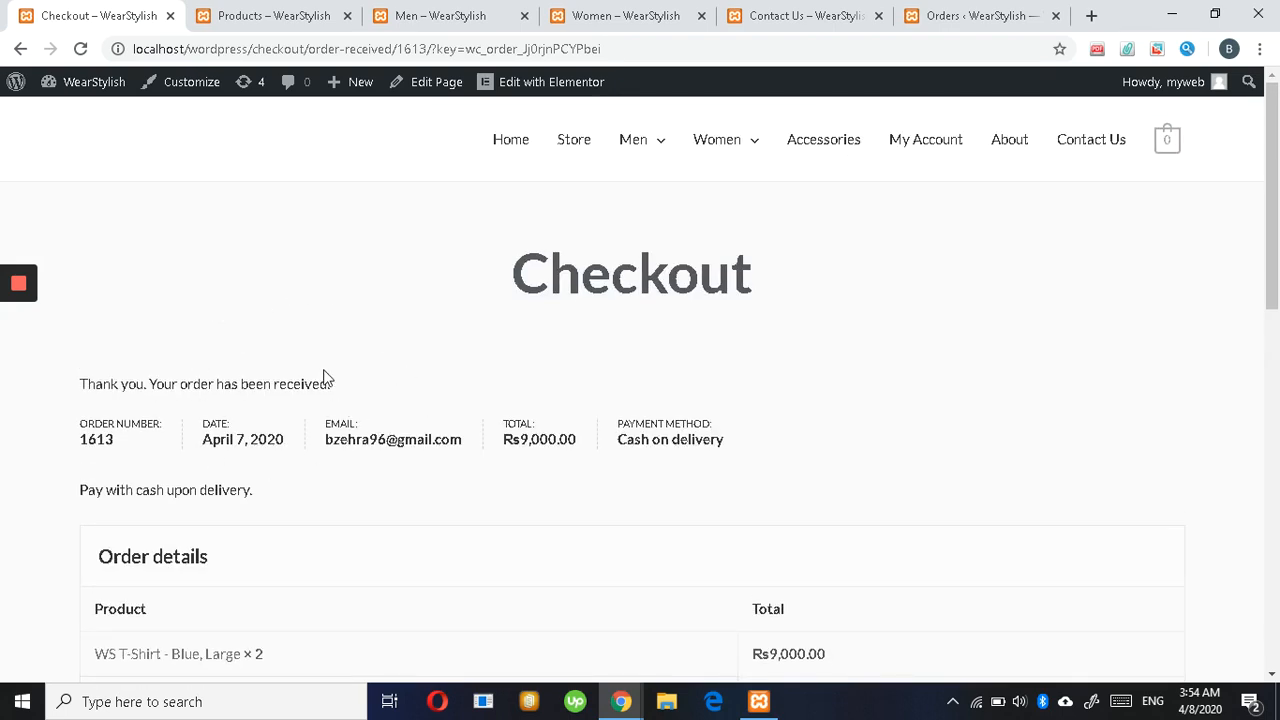
- Scroll through order 1613's details, billing address and footer, then back up
scroll("down", 3)
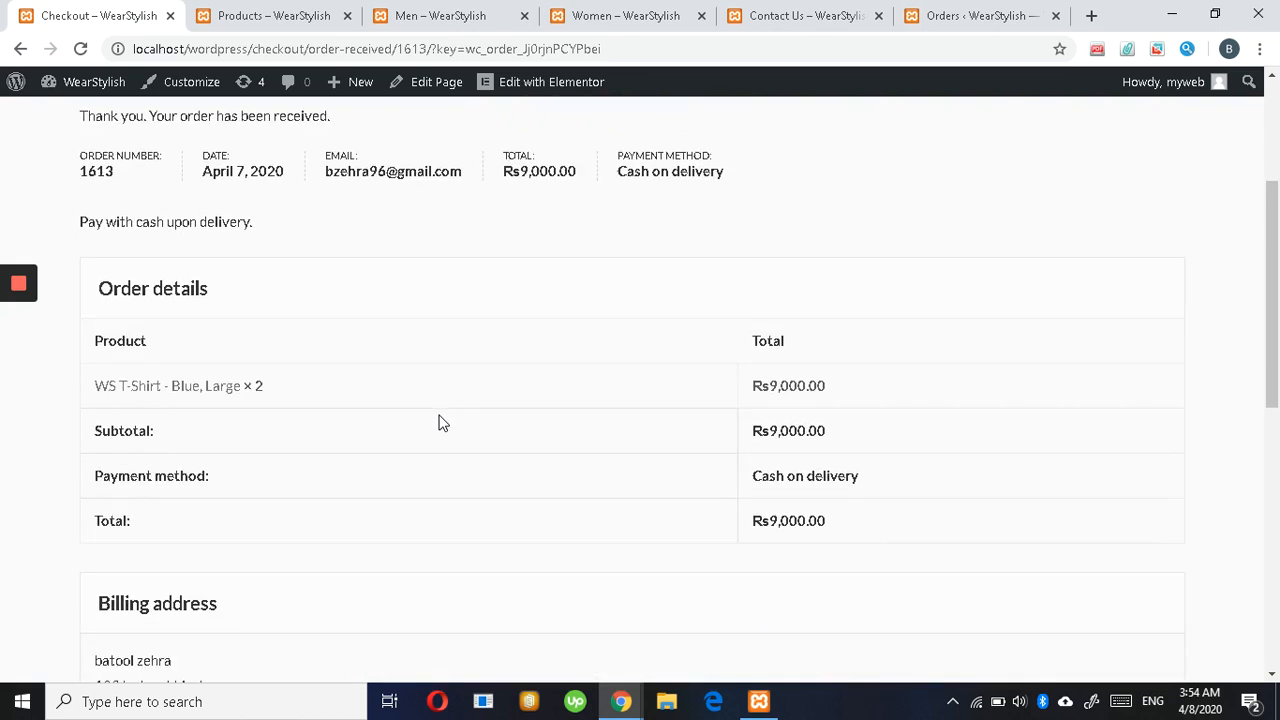
scroll("down", 3)
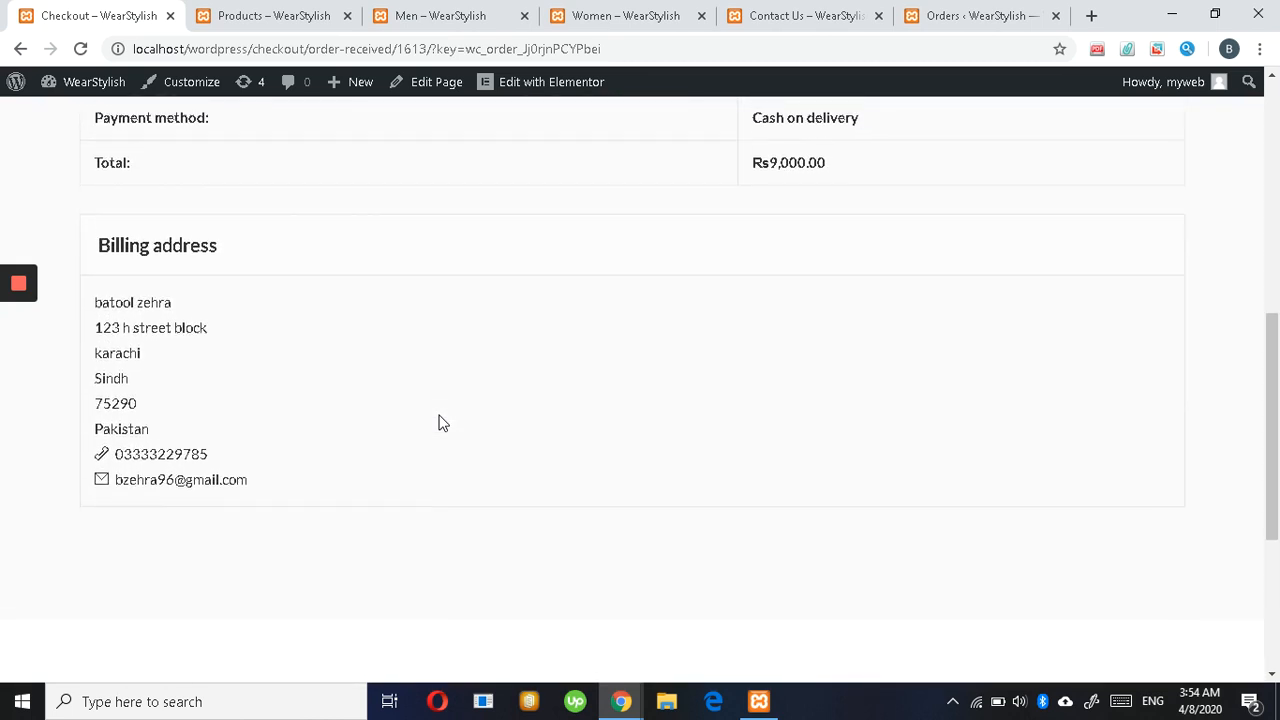
scroll("up", 3)
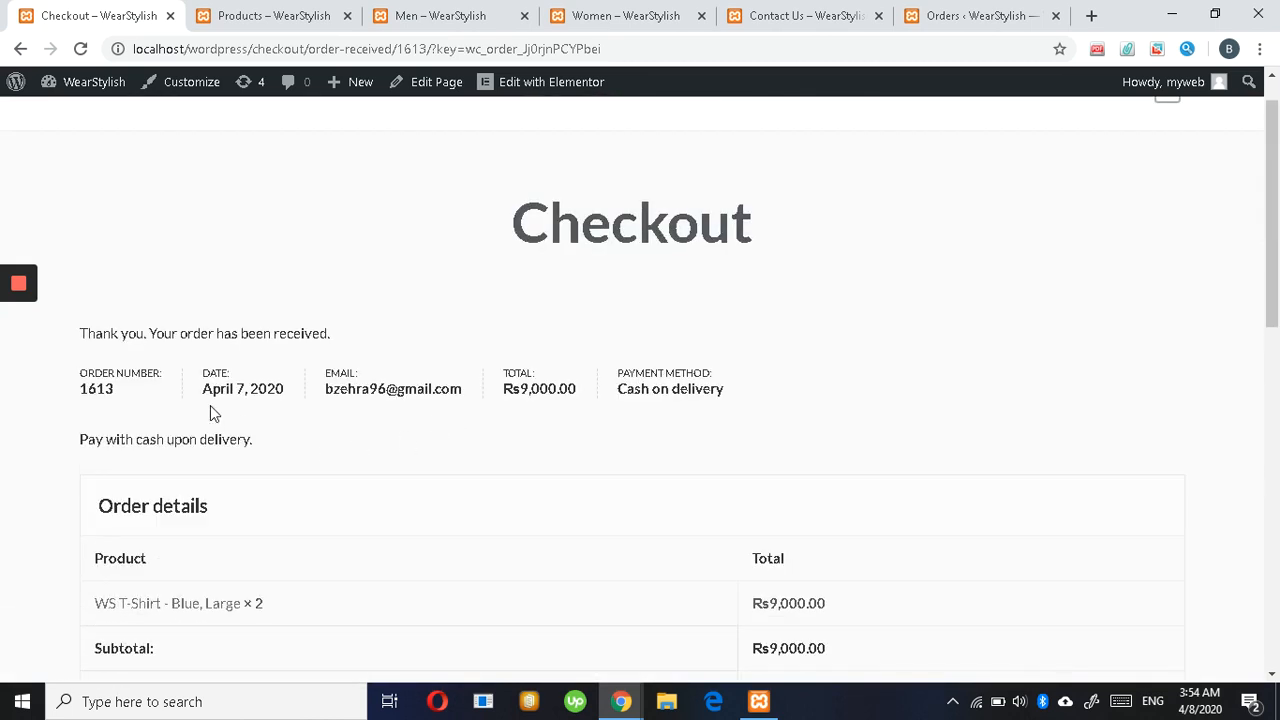
mouse_move(370, 362)
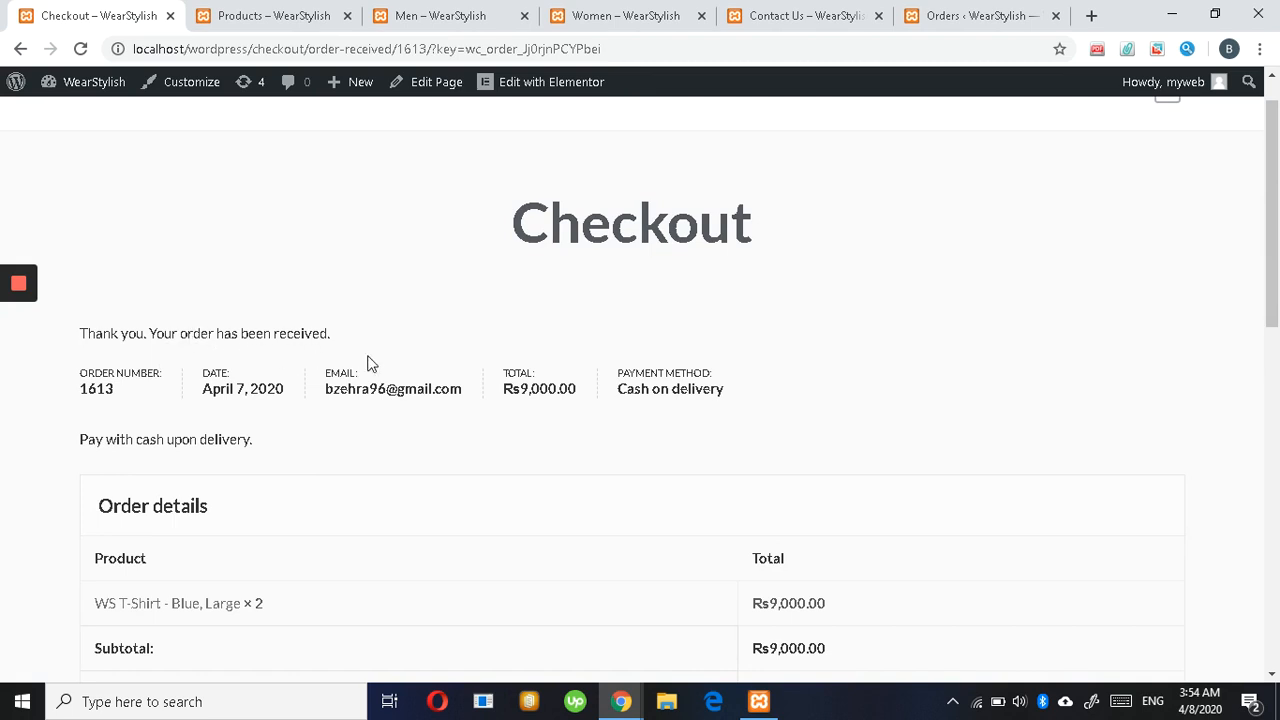
scroll("down", 3)
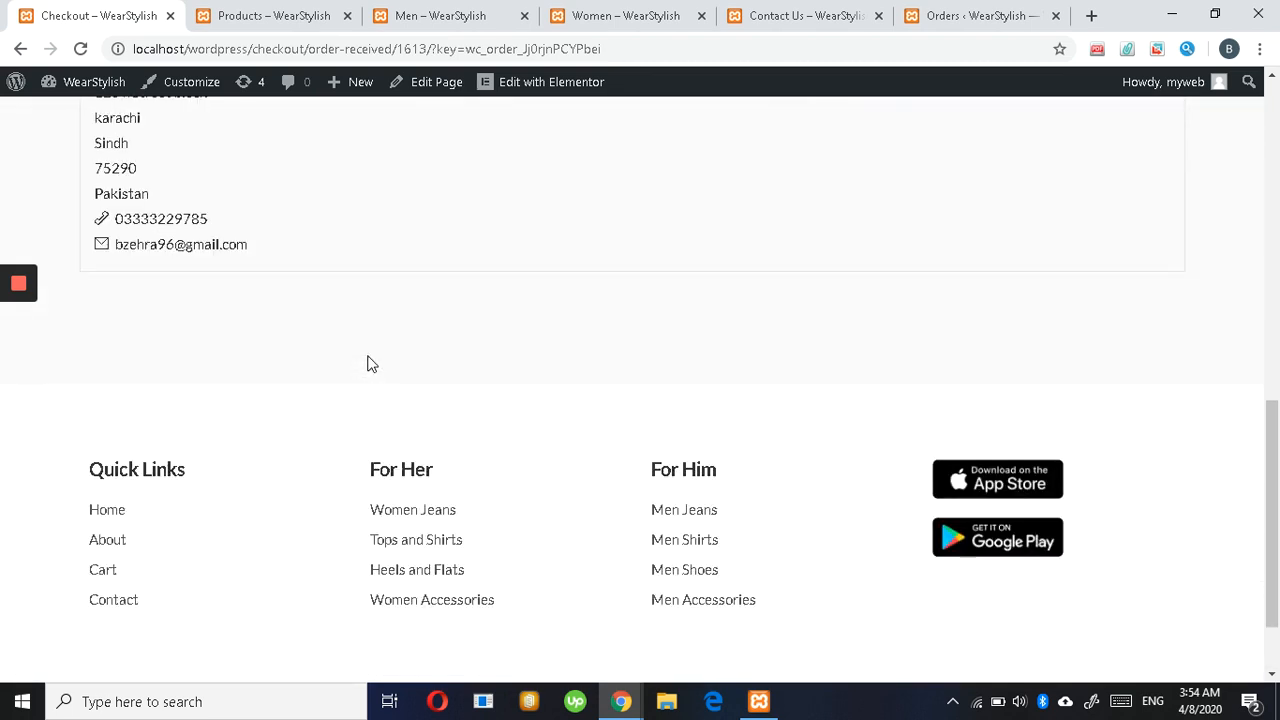
scroll("up", 3)
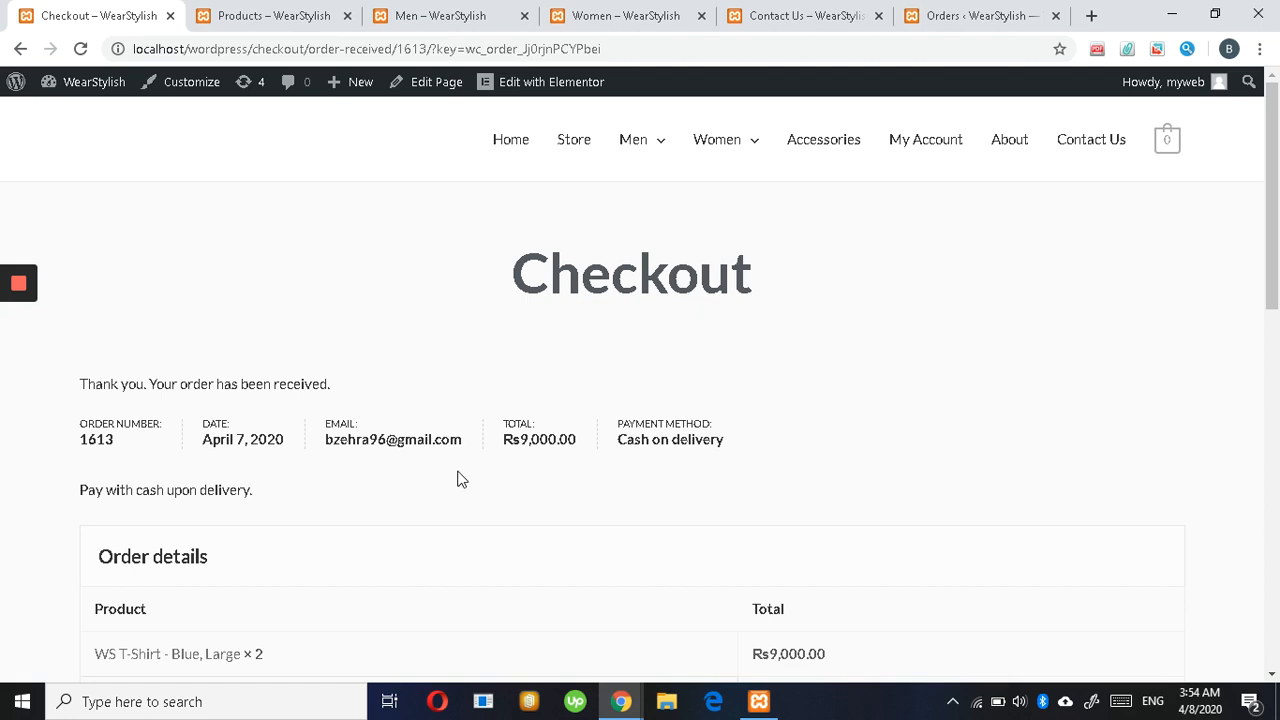
mouse_move(828, 343)
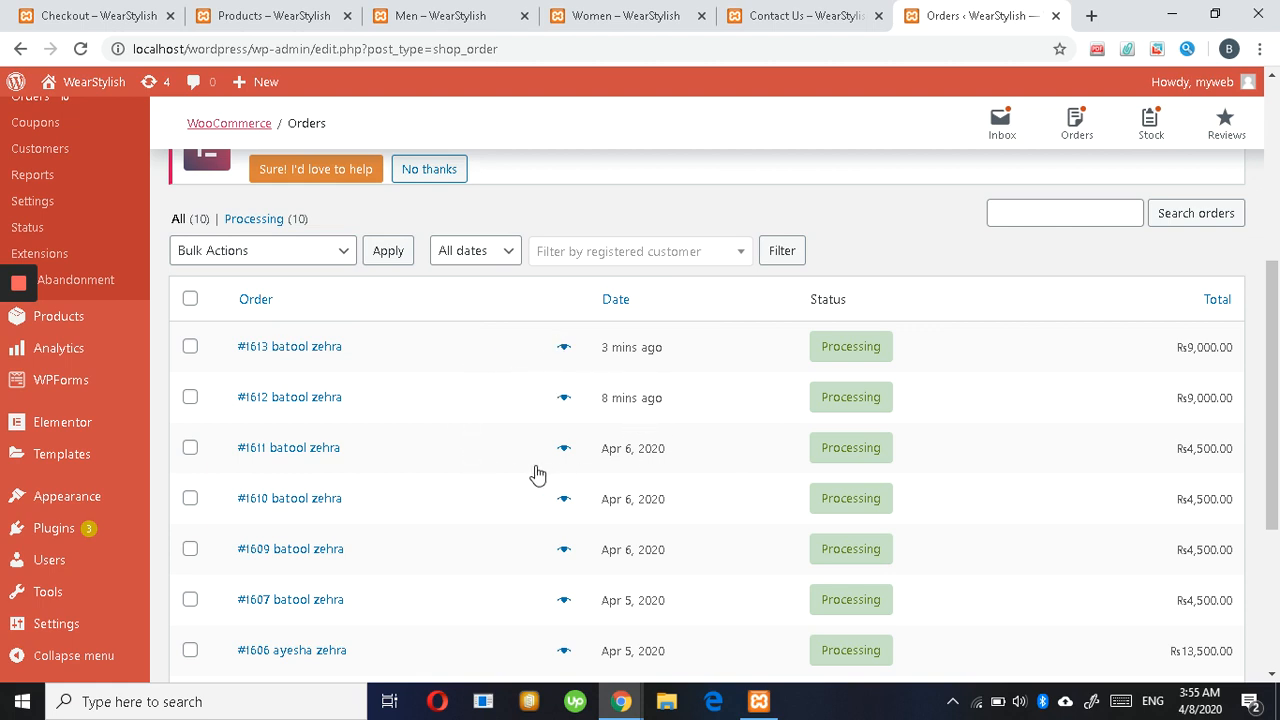
mouse_move(307, 380)
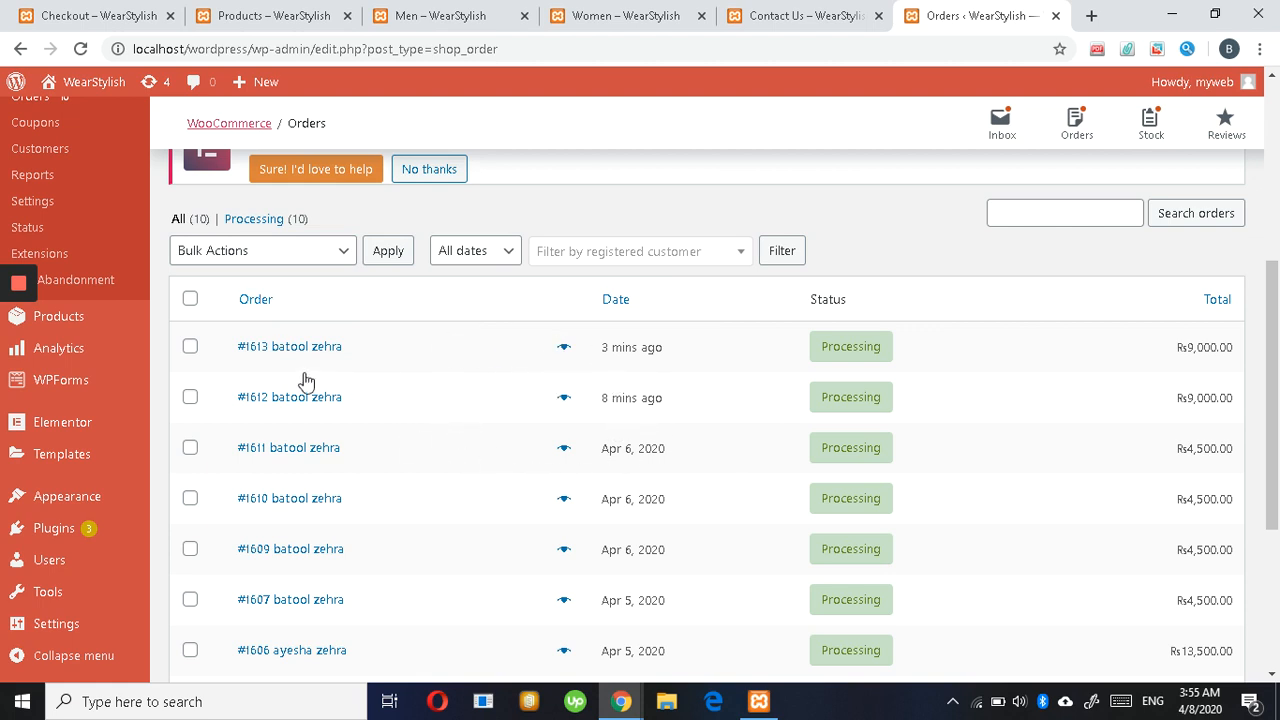